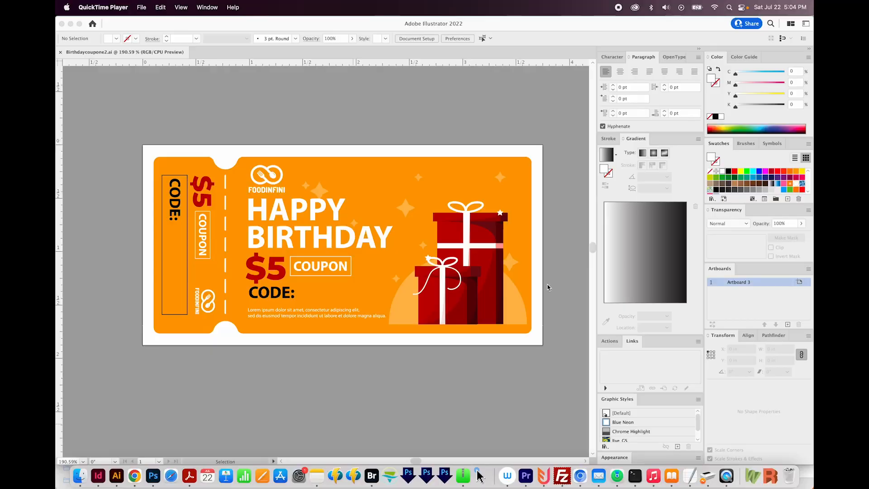
mouse_move(431, 319)
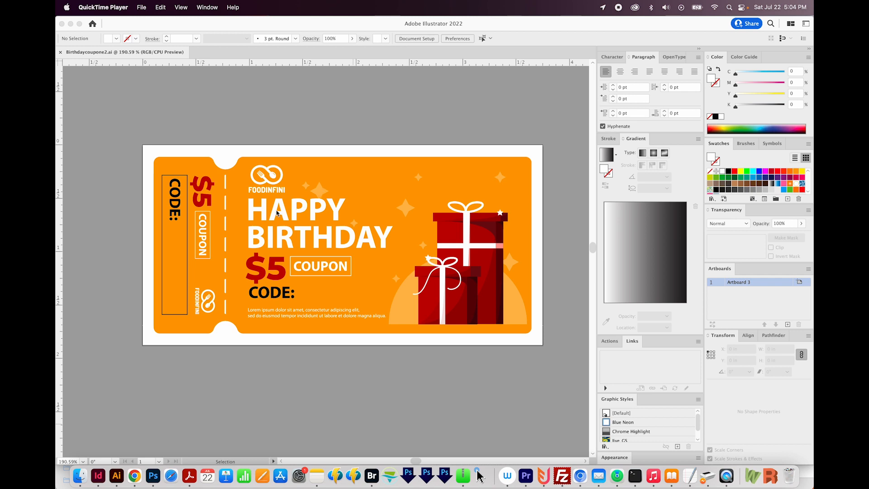
- Save the coupon as Birthdaycoupone2.pdf with trim marks and document bleed turned off
left_click(116, 476)
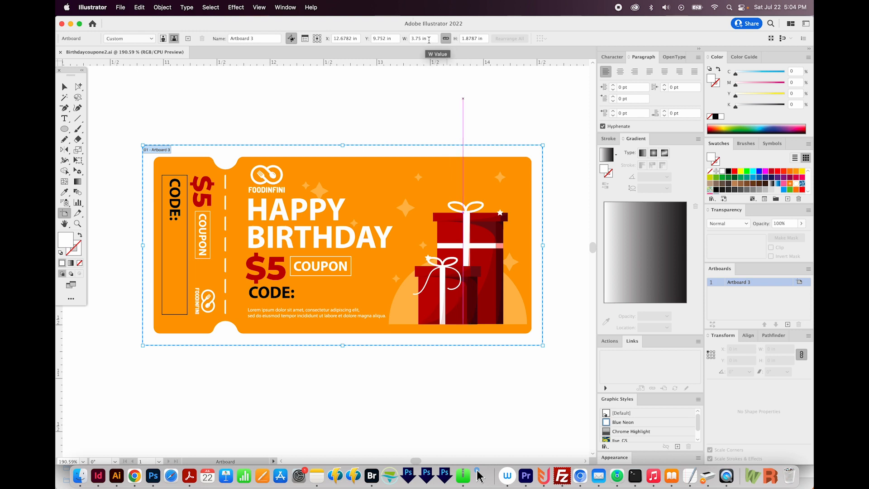
mouse_move(490, 53)
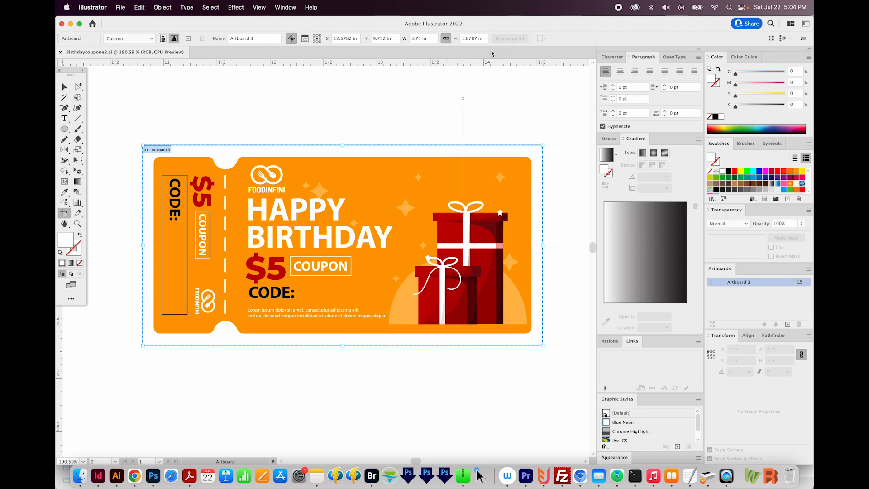
mouse_move(437, 32)
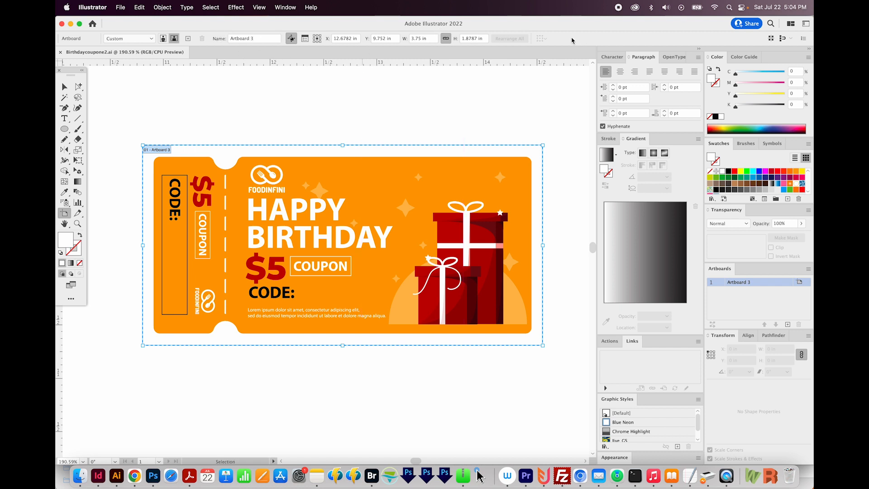
left_click(285, 8)
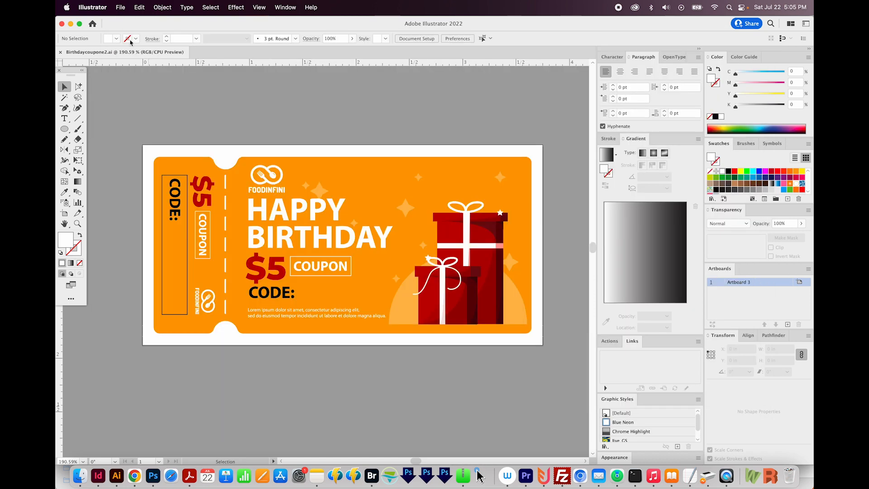
left_click(119, 7)
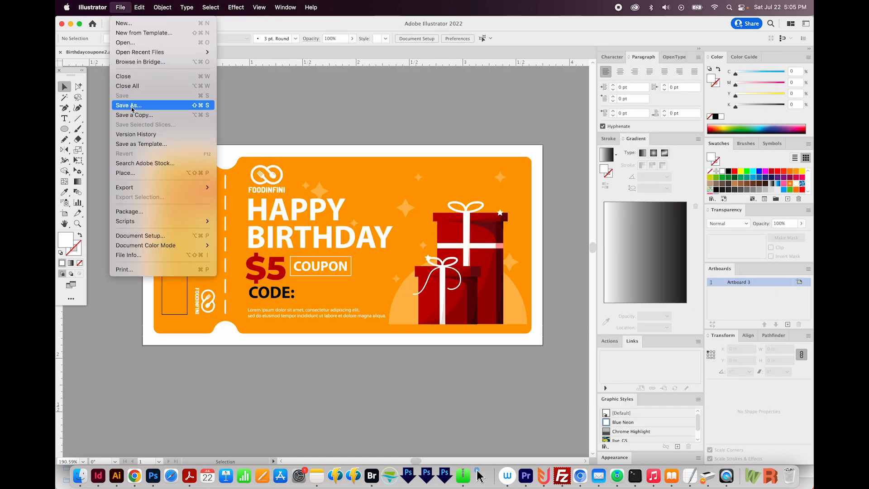
left_click(128, 106)
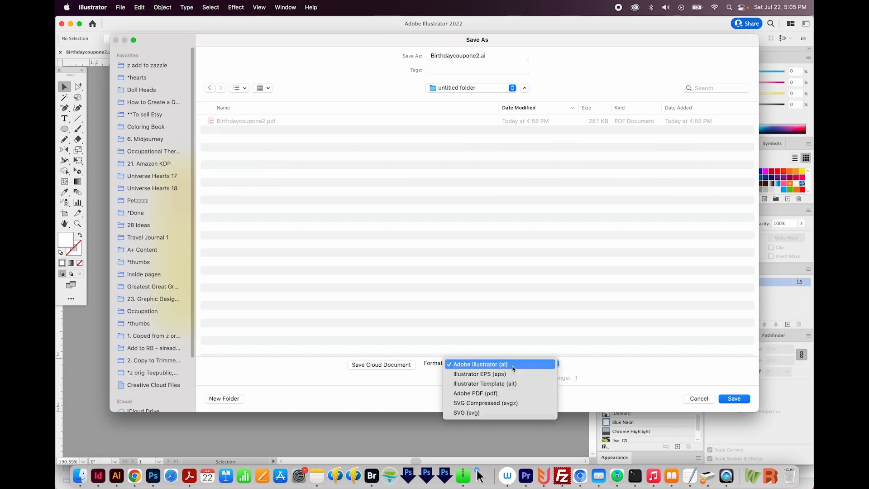
left_click(475, 392)
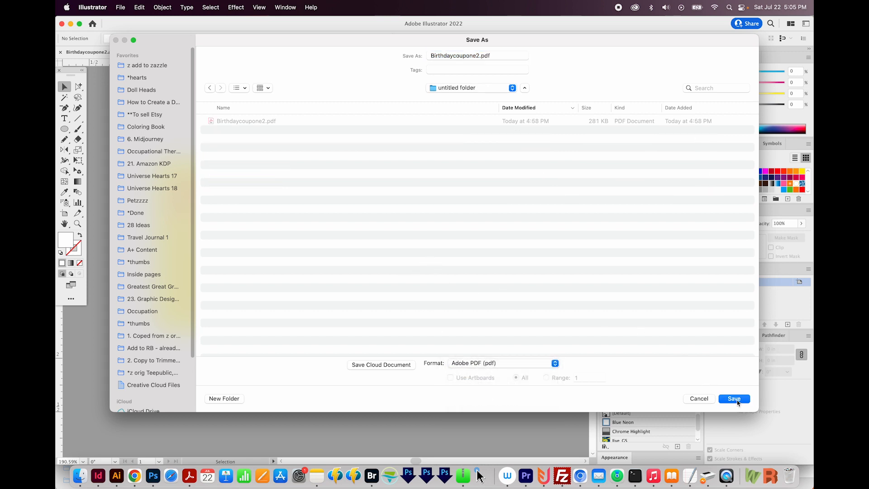
left_click(733, 398)
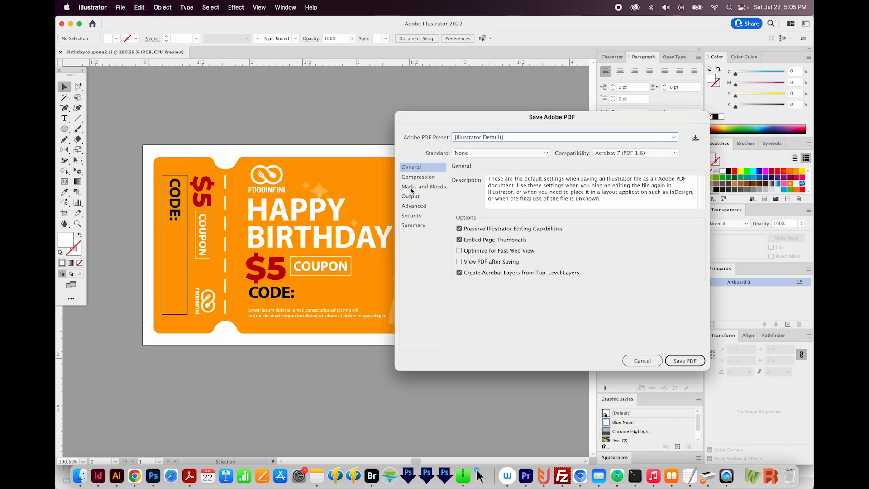
left_click(422, 186)
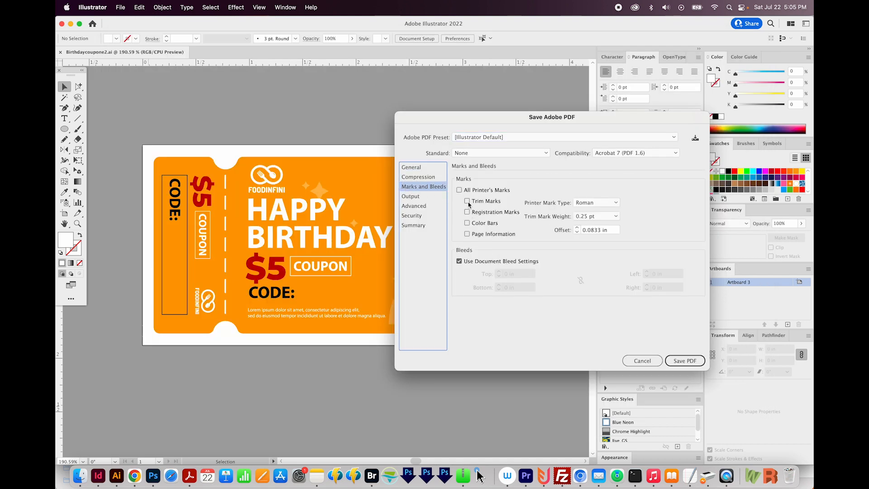
left_click(466, 200)
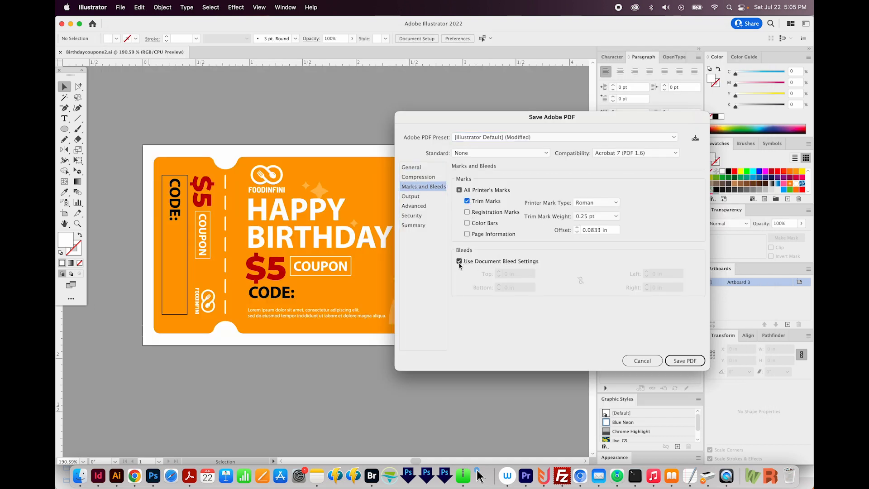
left_click(459, 261)
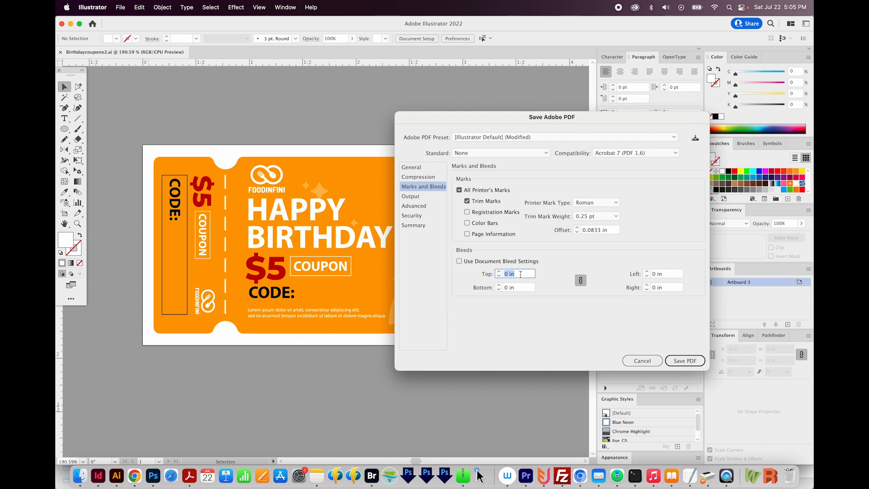
mouse_move(577, 311)
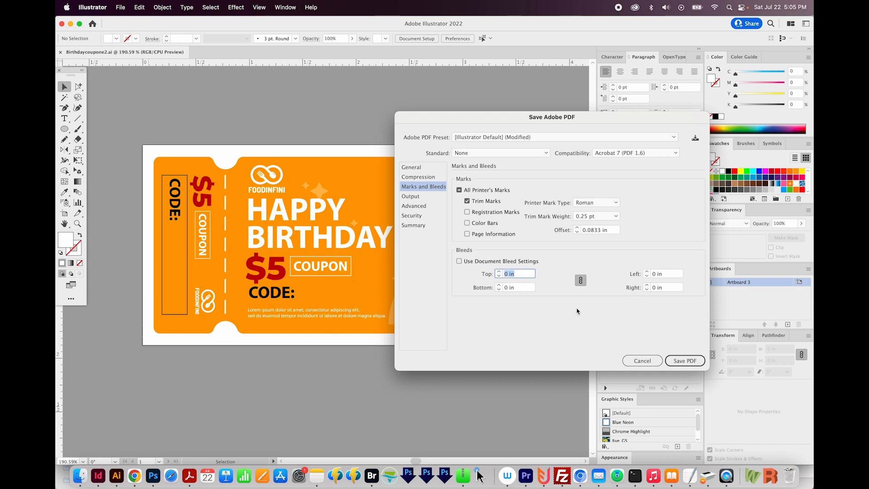
left_click(684, 360)
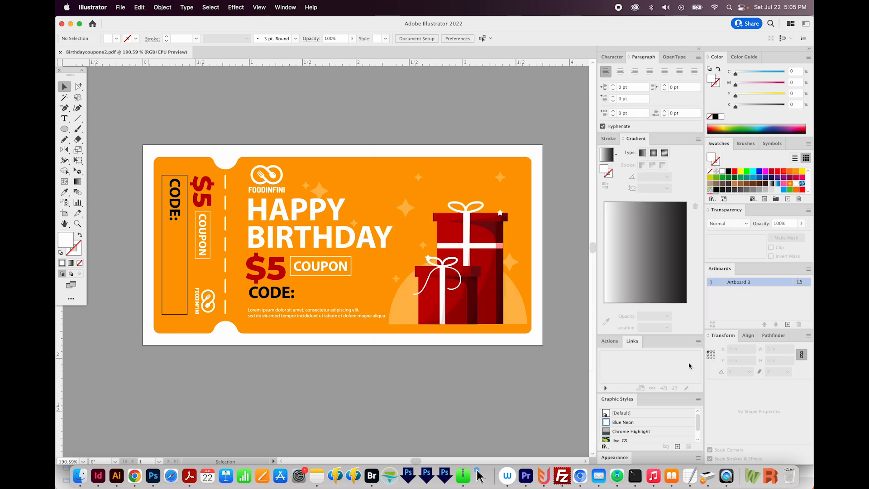
- Quick Look Birthdaycoupone2.pdf in Finder to confirm the trim marks
left_click(79, 475)
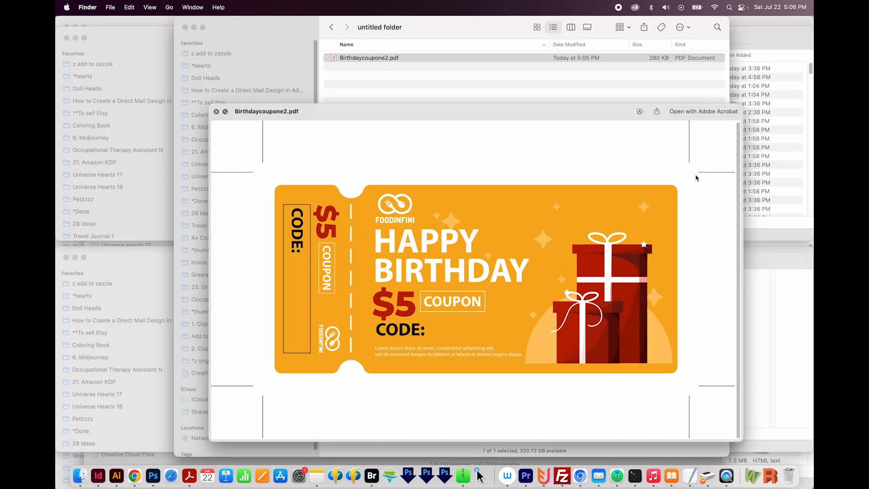
left_click(98, 475)
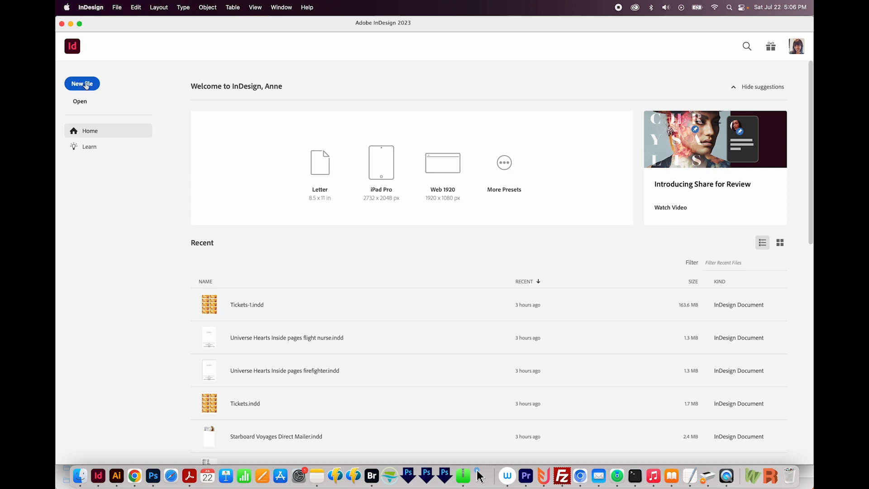
- Create a blank 8.5 × 11 in Letter print document with half-inch margins
left_click(82, 83)
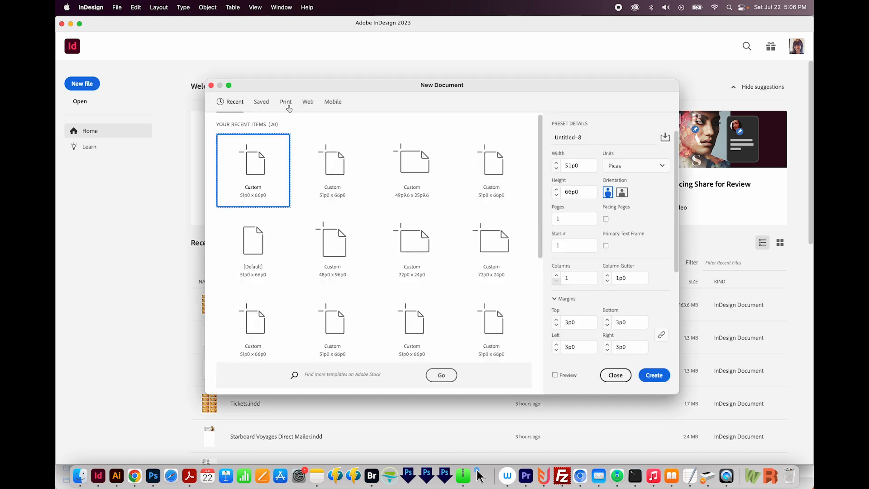
left_click(286, 101)
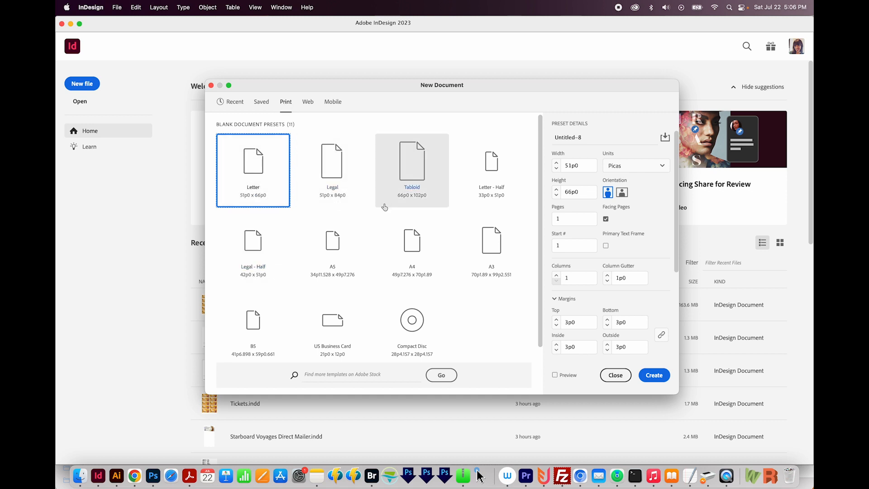
left_click(605, 217)
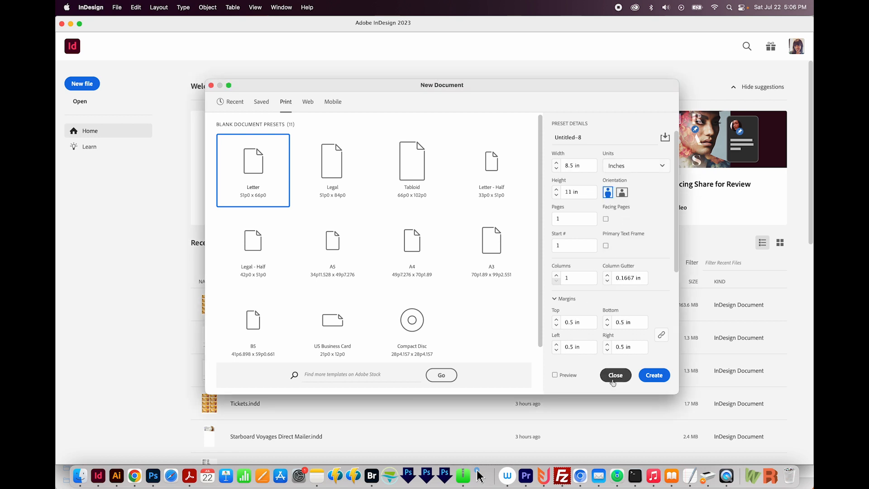
left_click(653, 375)
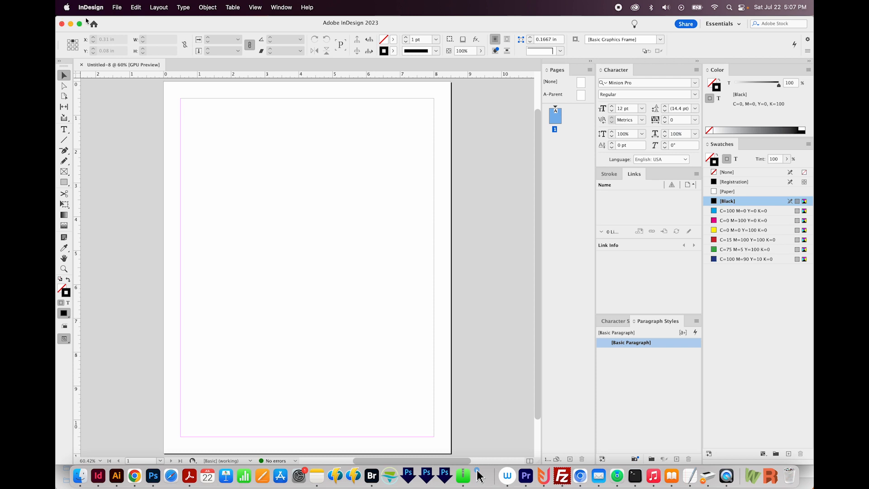
- Place Birthdaycoupone2.pdf on the Letter page and move it to the top-left corner
left_click(116, 7)
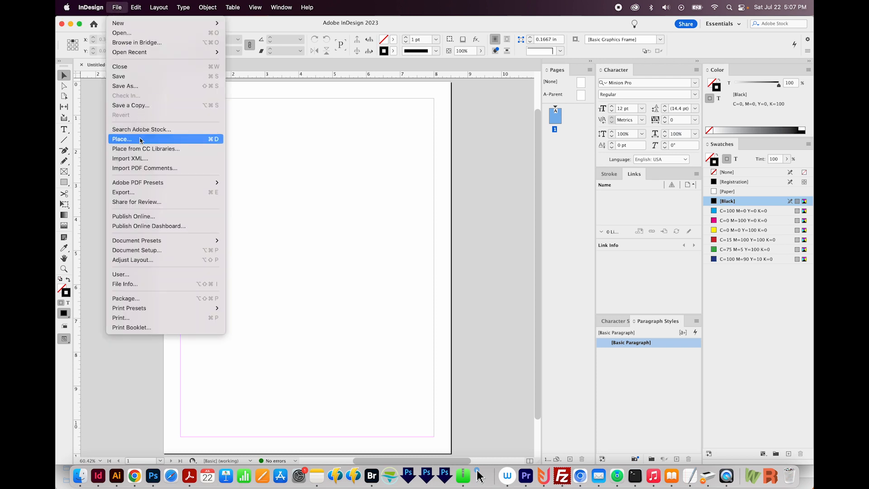
left_click(121, 139)
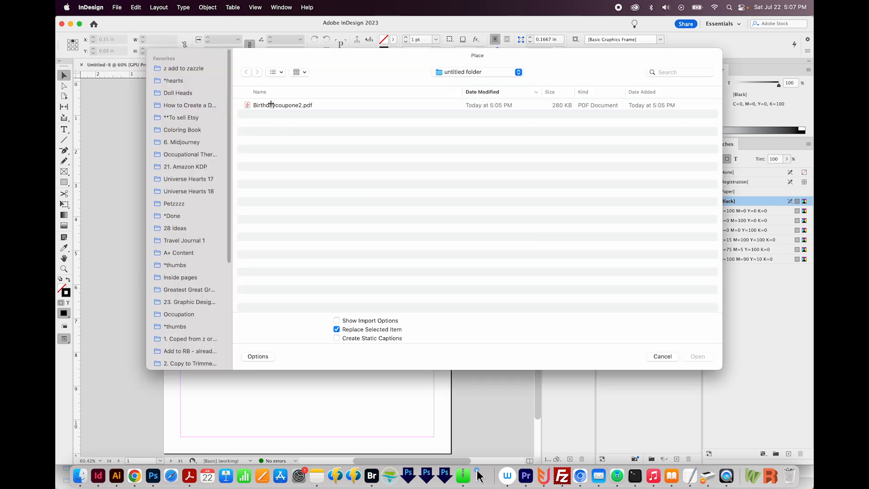
left_click(282, 105)
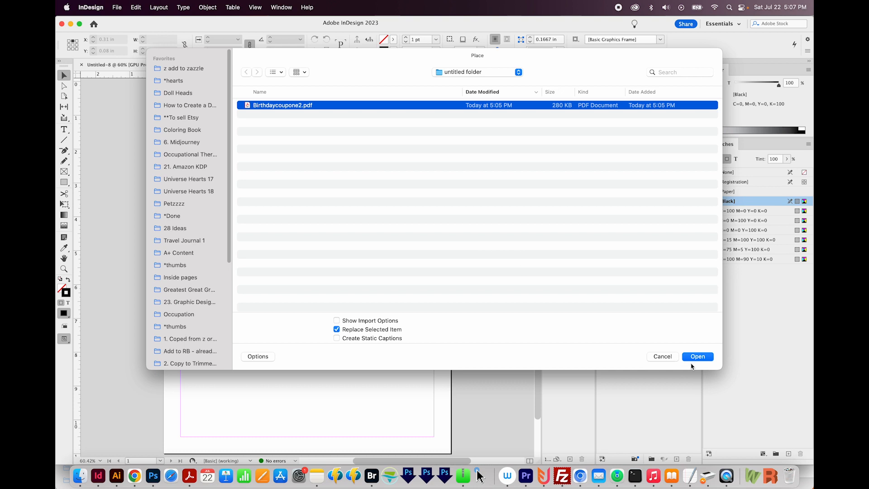
left_click(697, 356)
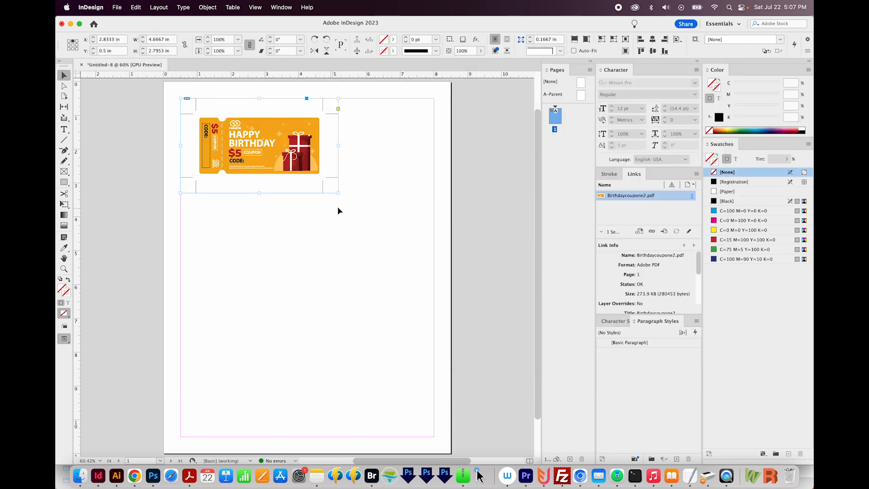
left_click_drag(259, 146, 239, 146)
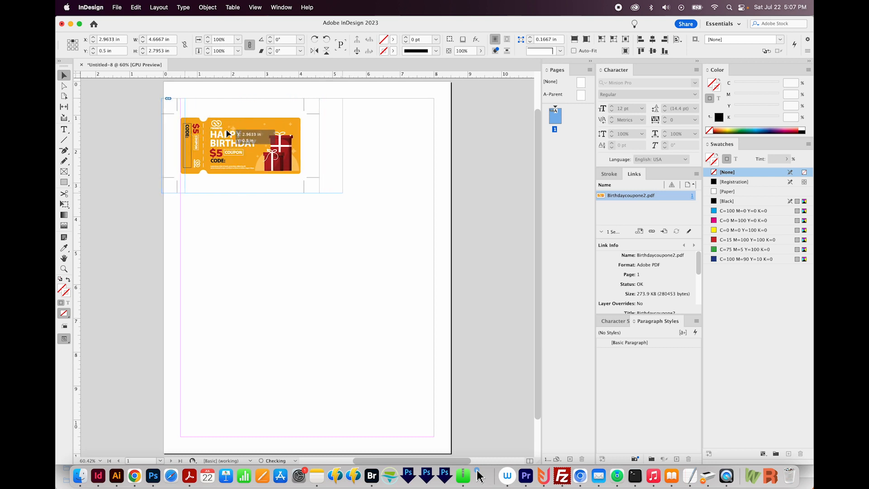
- Duplicate the coupon into a two-column, five-row grid of ten copies
left_click_drag(227, 133, 257, 135)
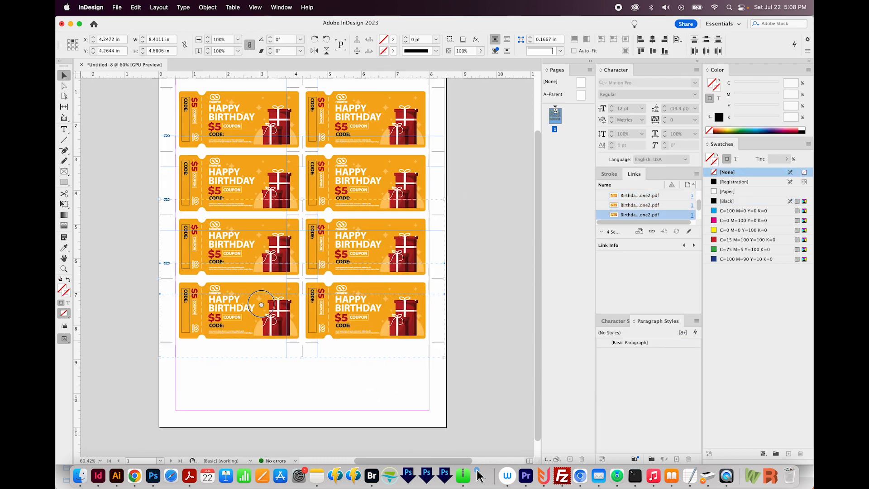
scroll("down", 3)
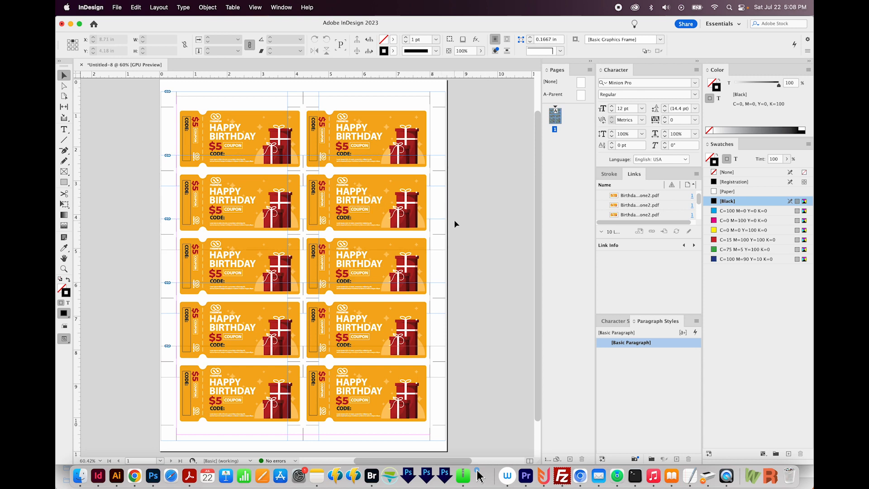
- Bring up Save As for the coupon layout, named Tickets
left_click(117, 8)
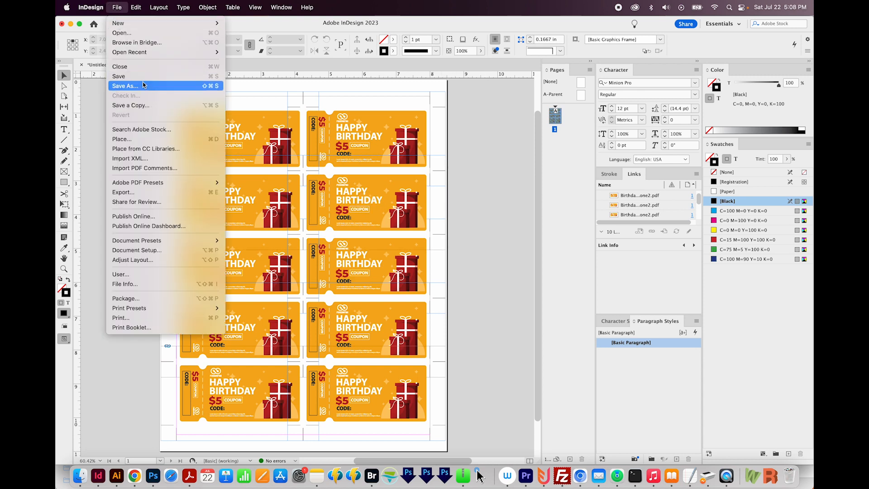
left_click(124, 85)
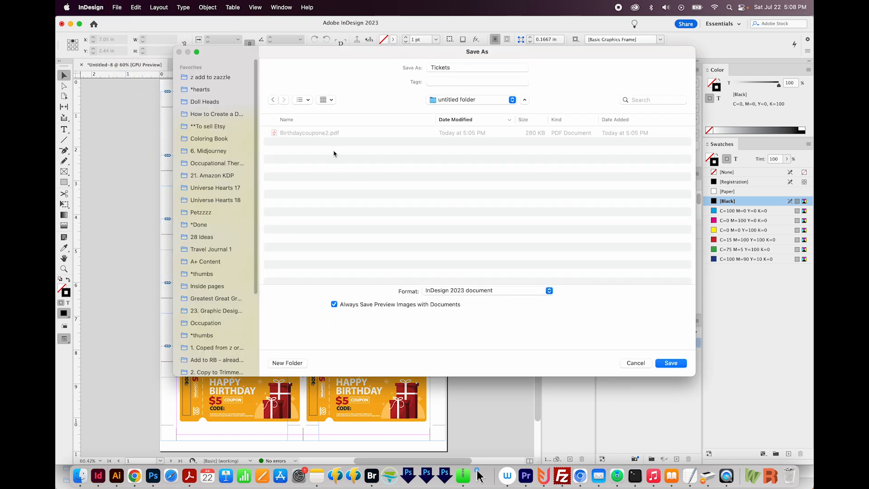
mouse_move(501, 62)
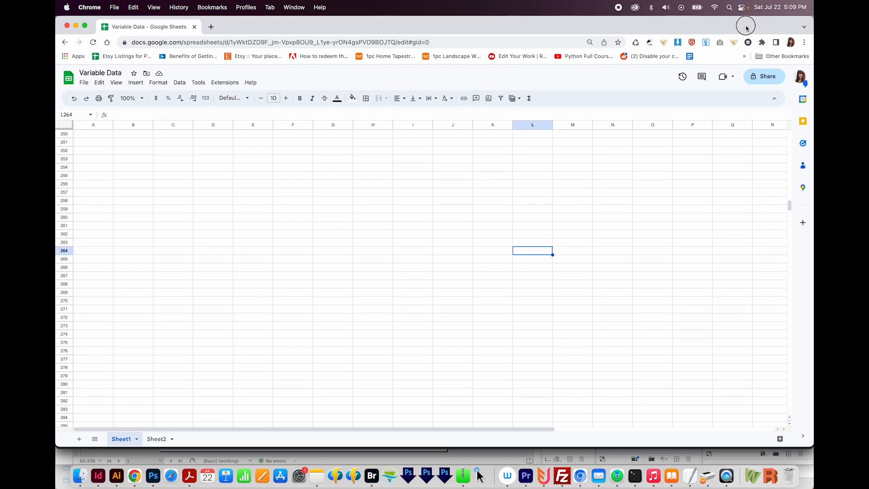
mouse_move(160, 164)
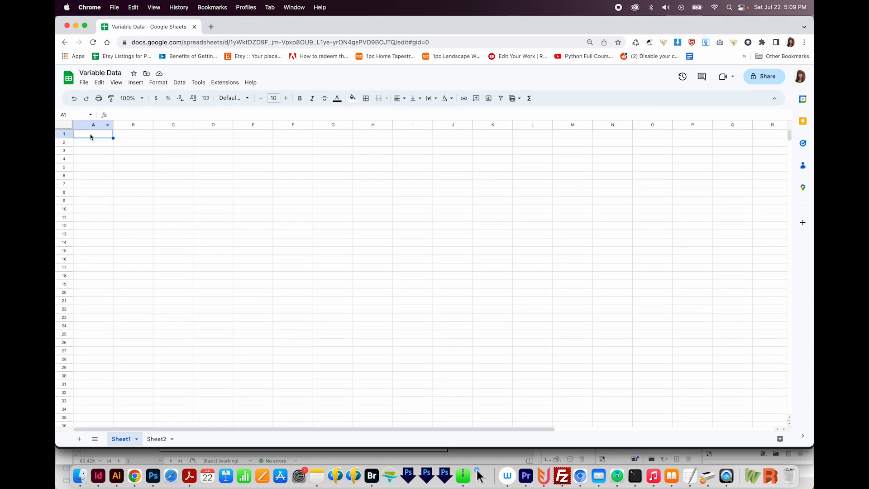
mouse_move(98, 136)
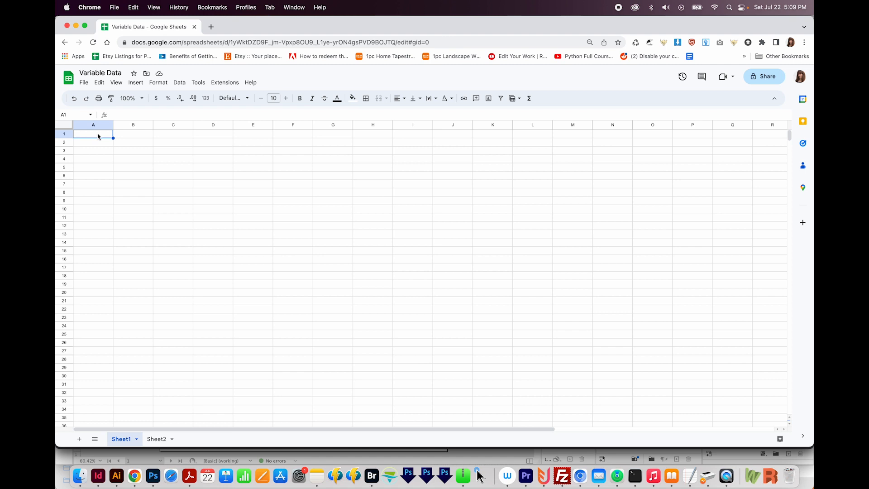
- Enter Ticket 1 and Ticket 2 headers and autofill row 1 through Ticket 10
type("Ticket 1")
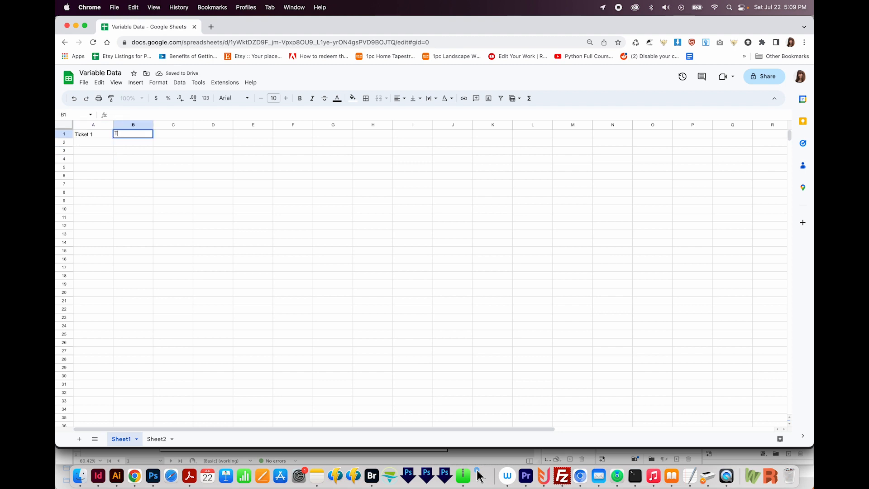
type("Ticket 2")
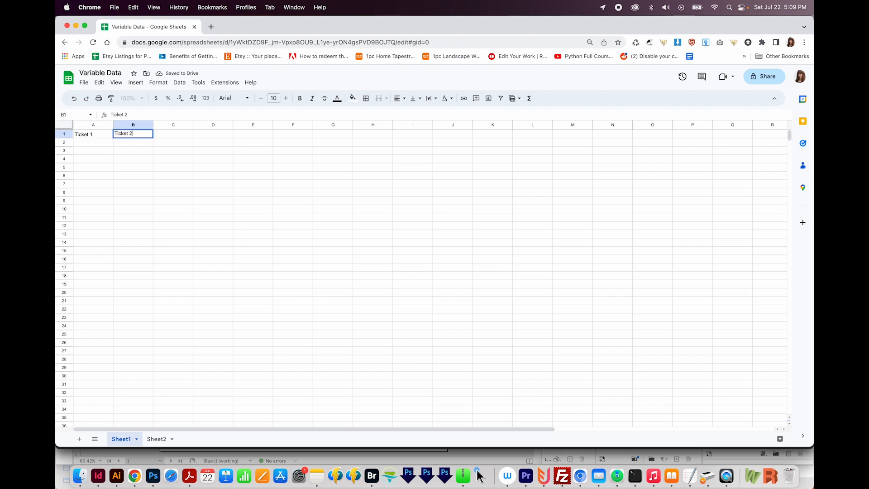
left_click(172, 167)
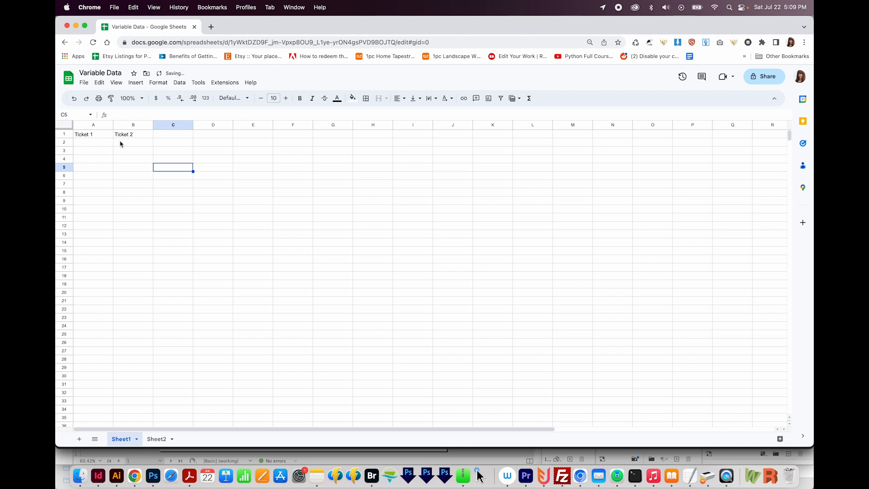
left_click(92, 134)
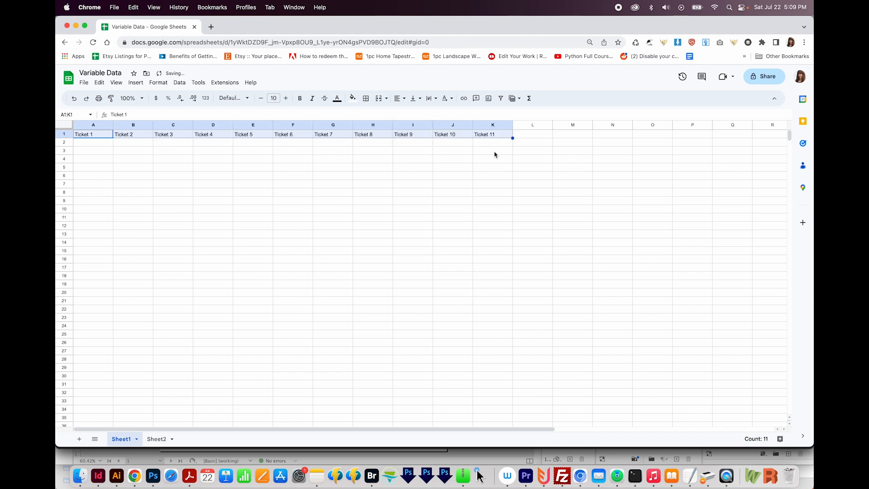
left_click(491, 133)
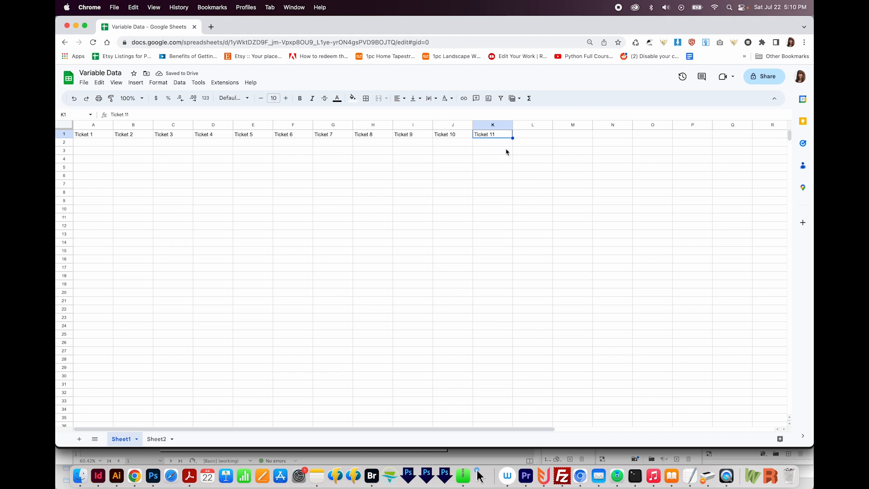
key("Delete")
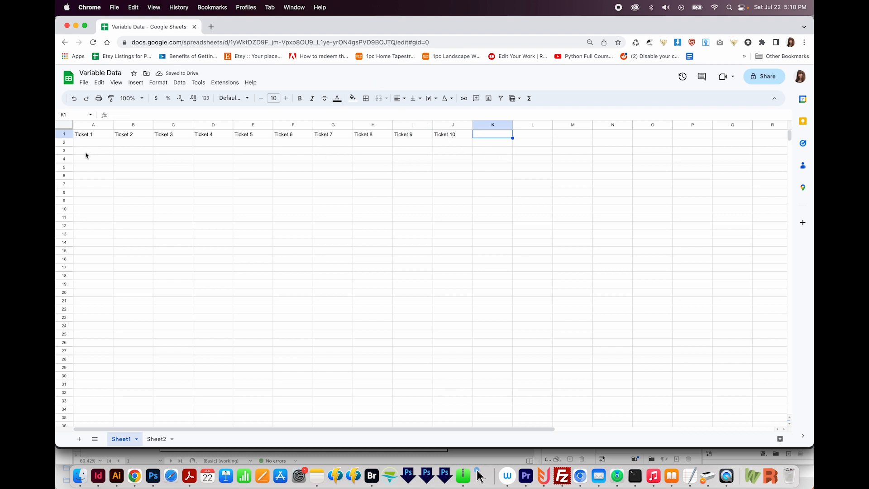
mouse_move(135, 157)
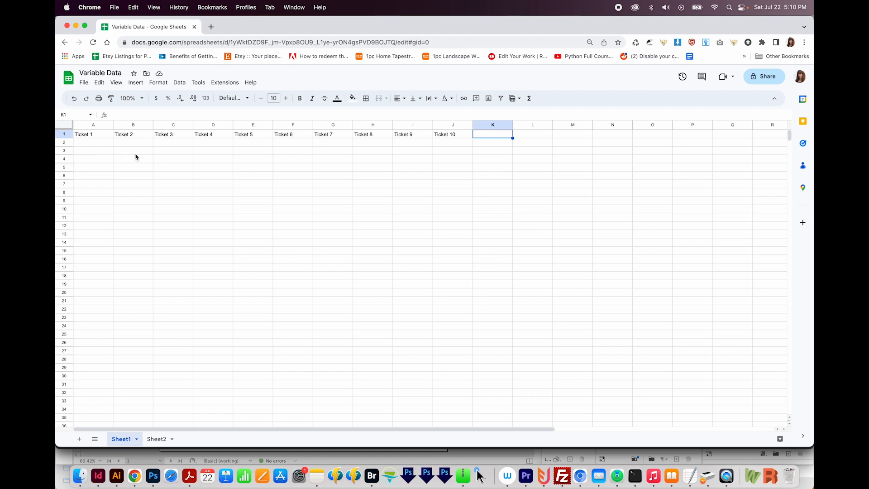
- Enter ticket numbers under Ticket 1, formatted as six-digit values 000001 and 000002
left_click(92, 142)
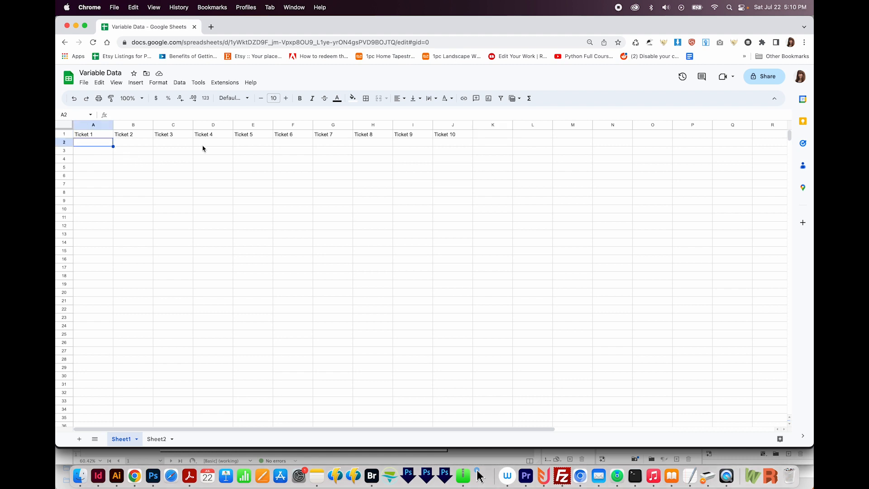
mouse_move(184, 156)
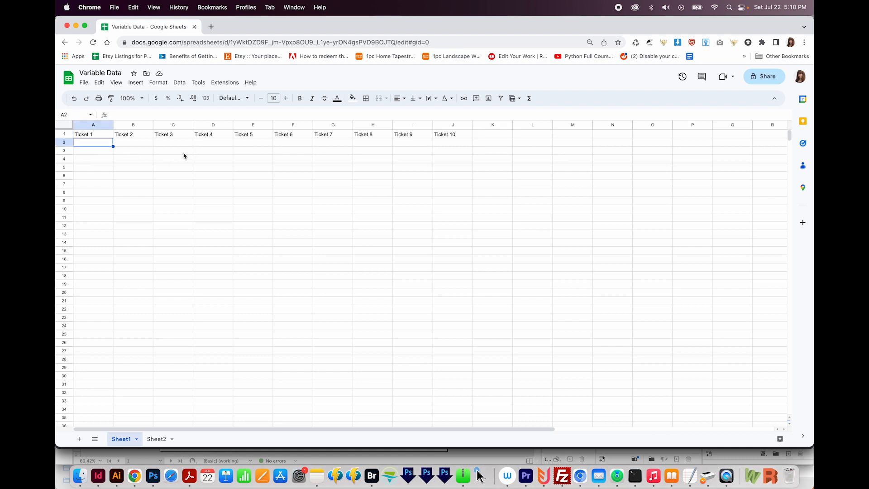
mouse_move(343, 135)
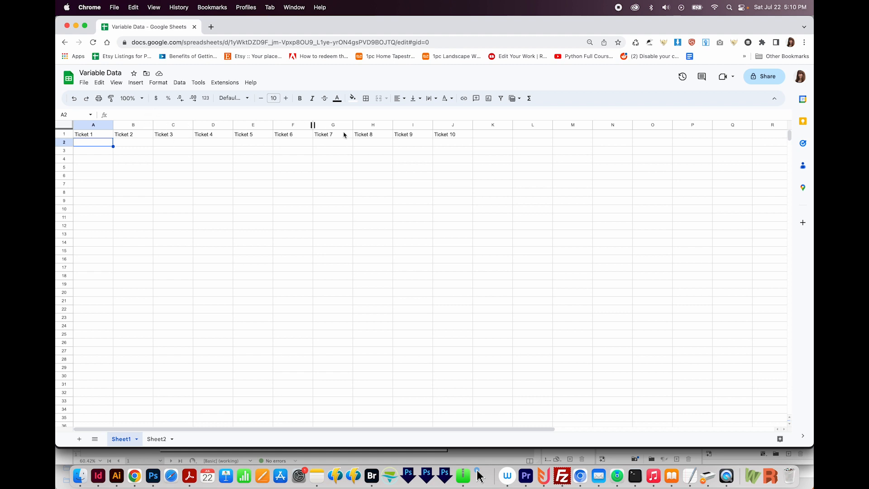
mouse_move(406, 156)
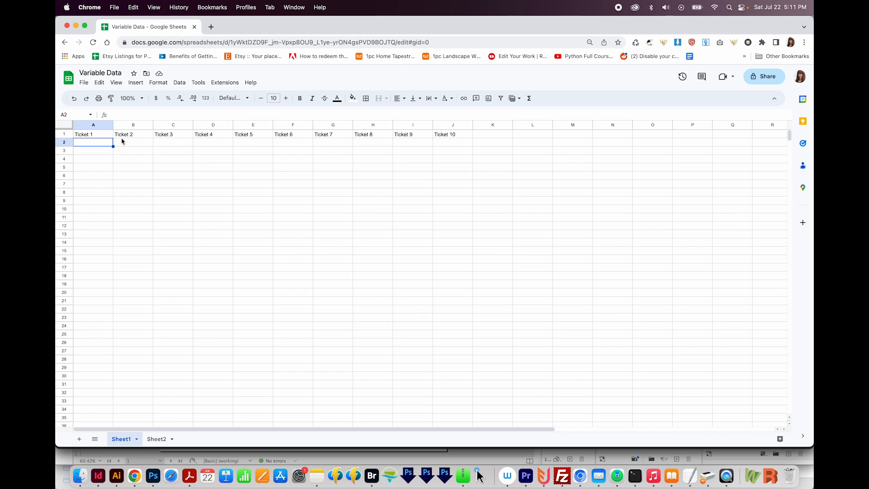
type("1")
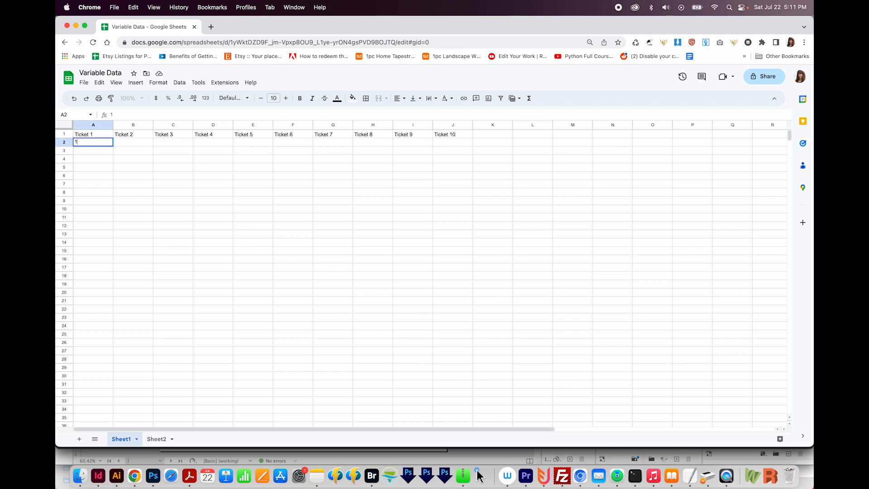
key("Return")
type("2")
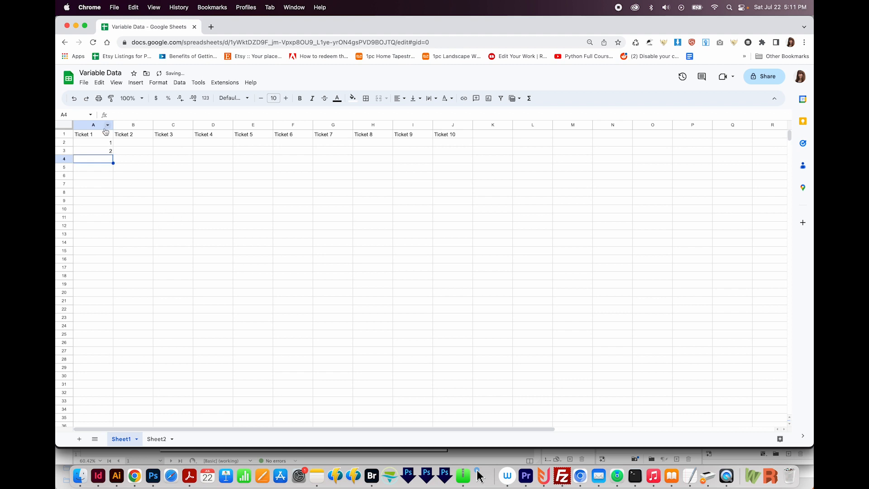
left_click_drag(93, 141, 92, 150)
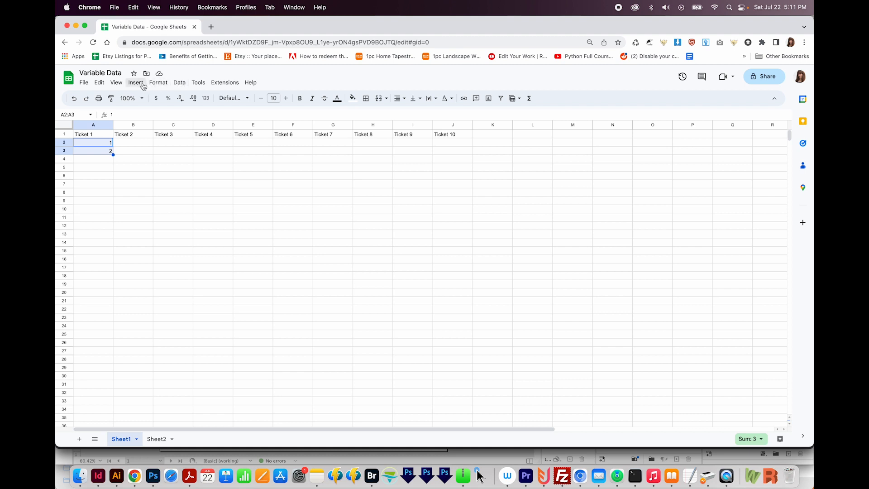
left_click(158, 82)
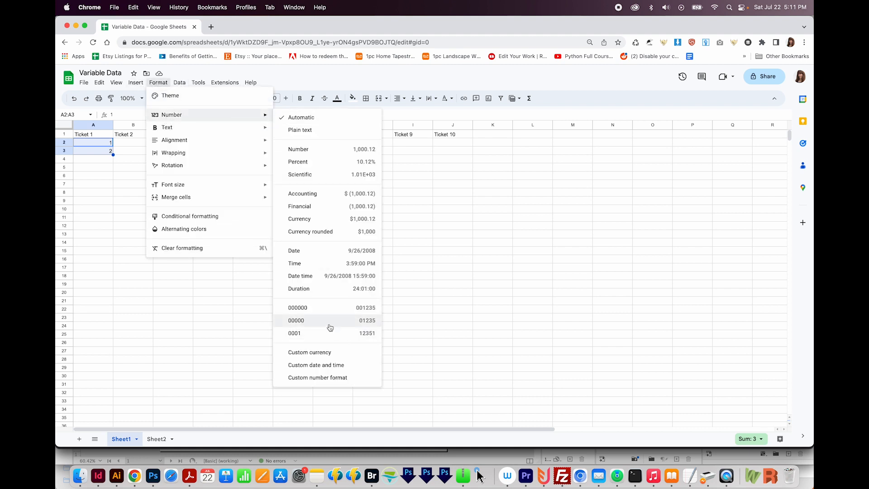
mouse_move(304, 308)
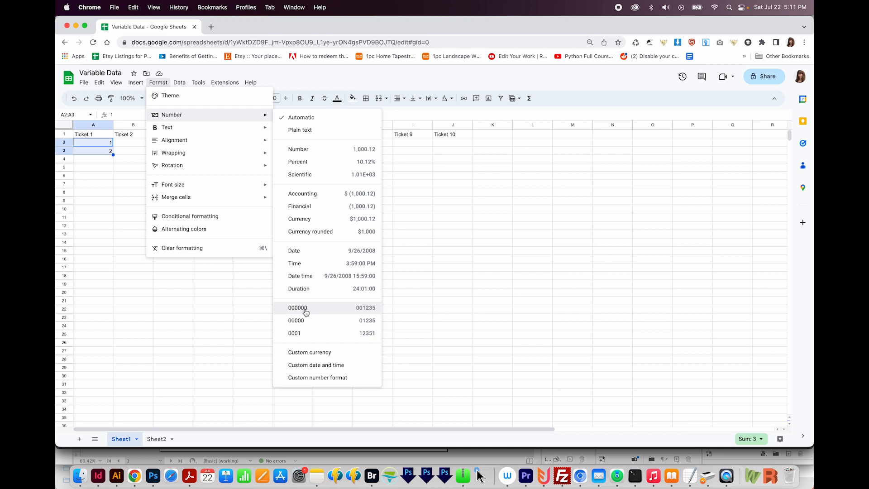
mouse_move(301, 380)
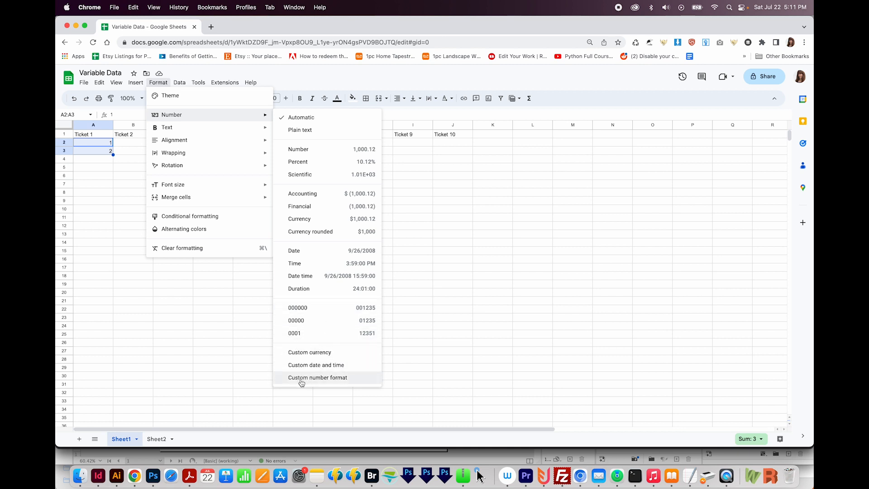
mouse_move(318, 383)
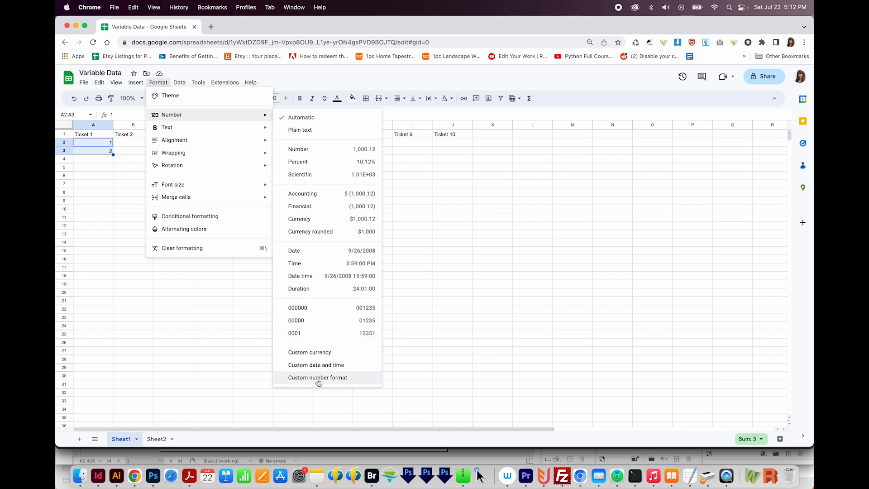
mouse_move(297, 308)
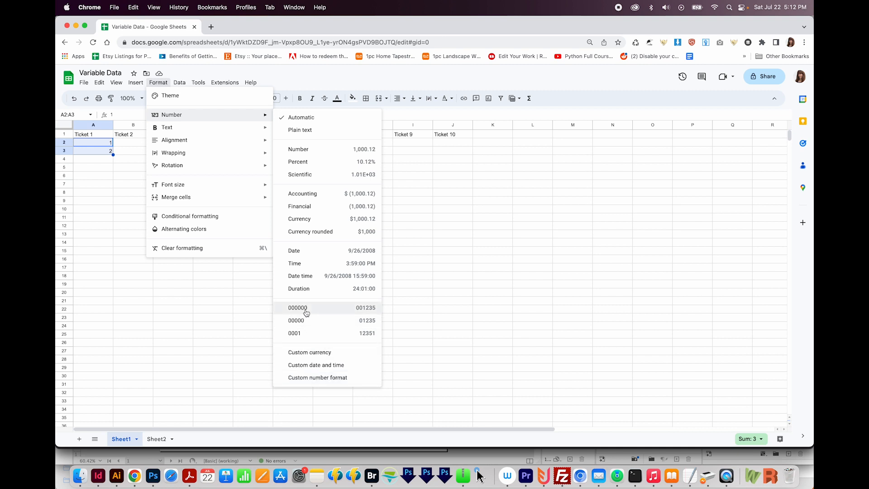
left_click(298, 308)
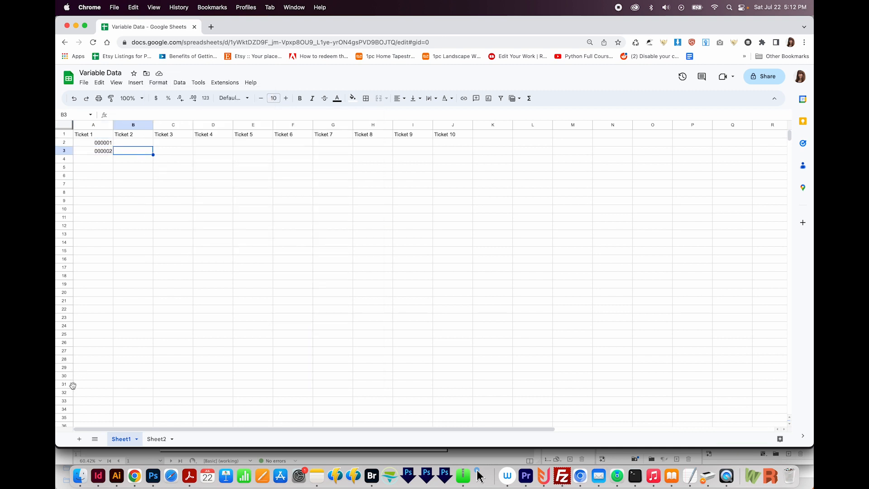
left_click_drag(93, 143, 94, 151)
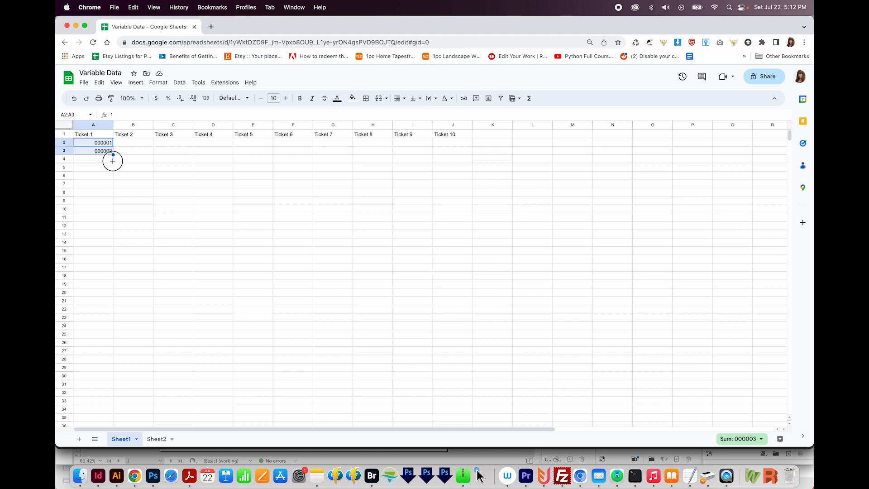
mouse_move(89, 356)
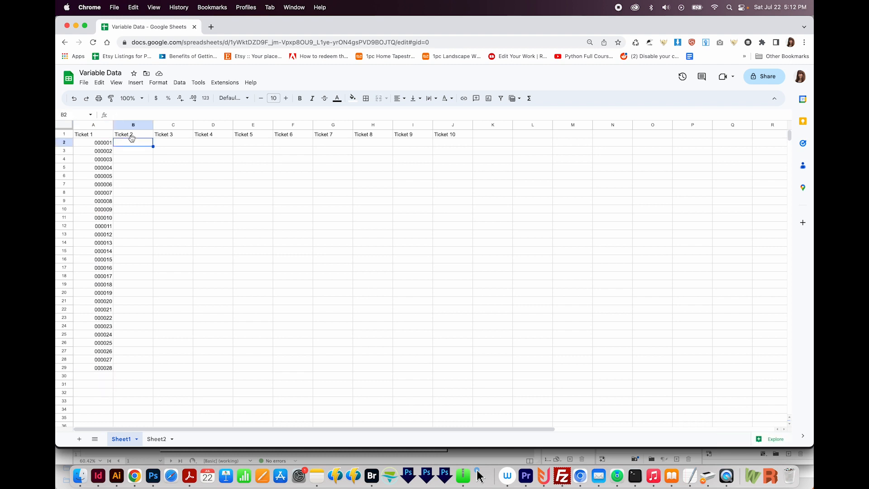
type("29")
left_click(133, 151)
type("30")
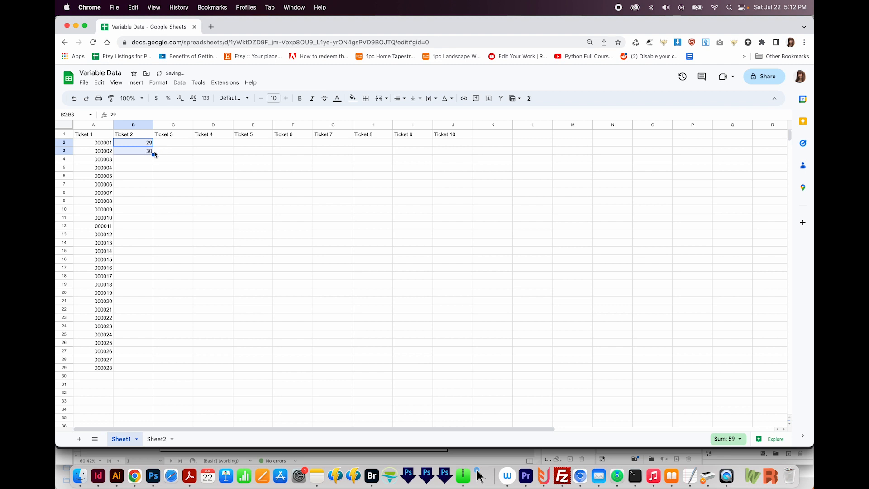
left_click(158, 82)
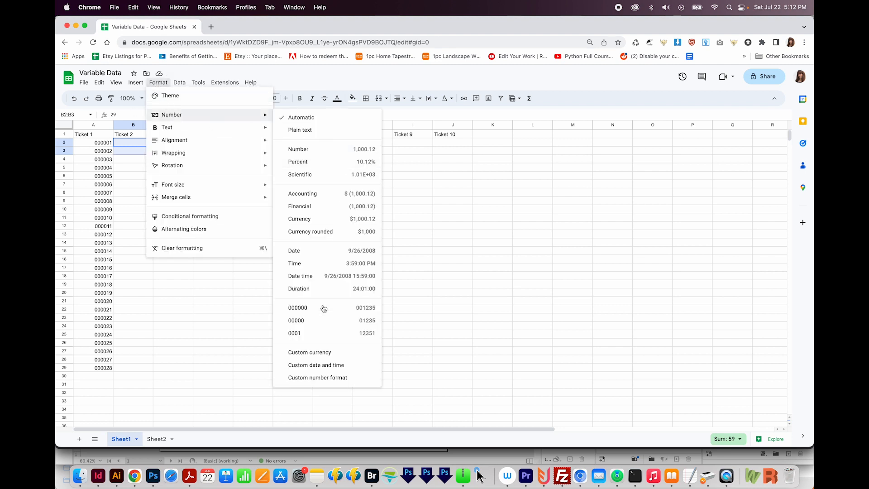
left_click(297, 308)
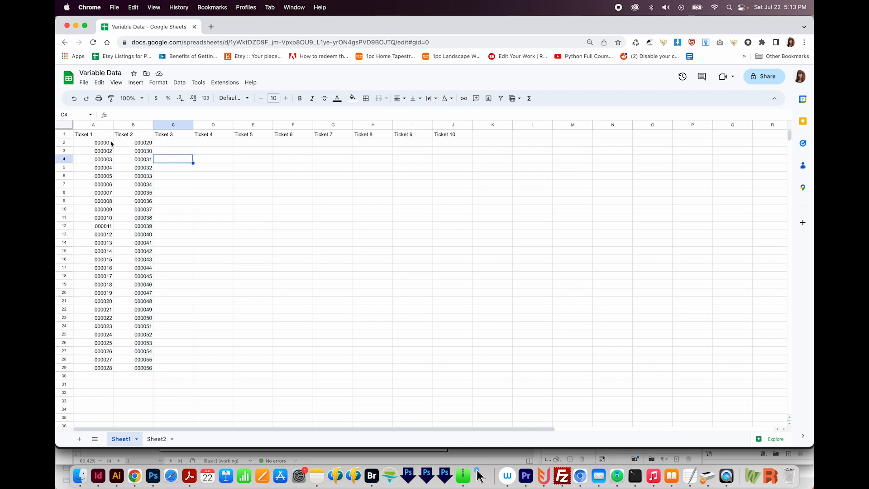
left_click(104, 143)
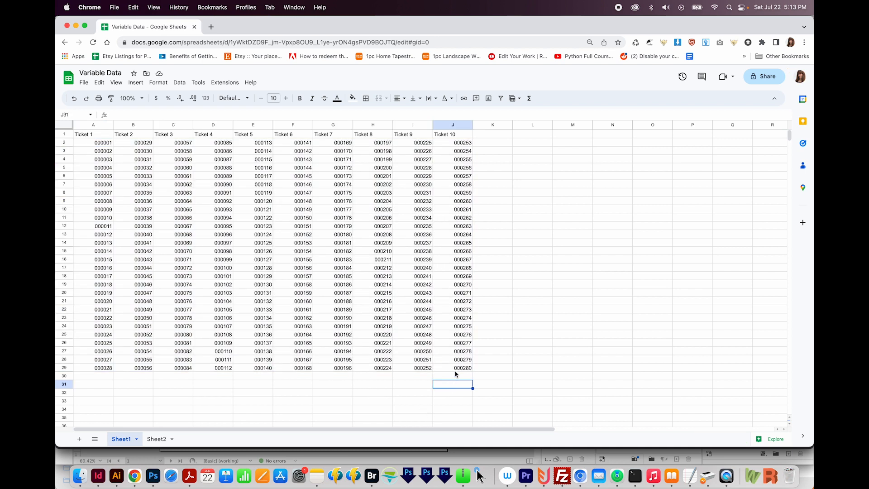
left_click(452, 367)
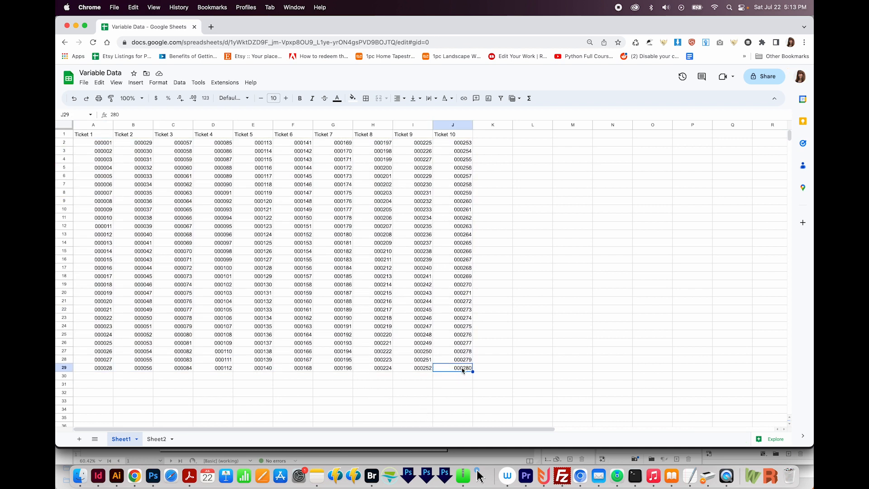
mouse_move(98, 158)
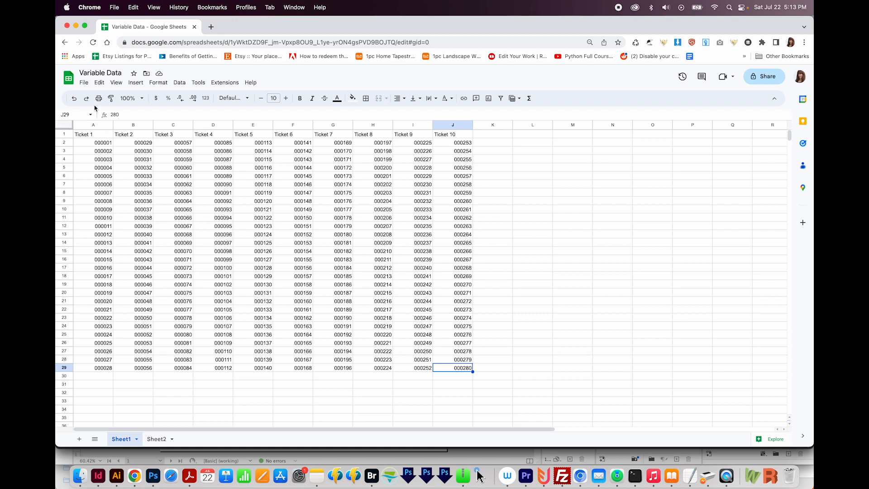
- Download the sheet as Variable Data - Sheet1.csv and select it in Finder
left_click(84, 82)
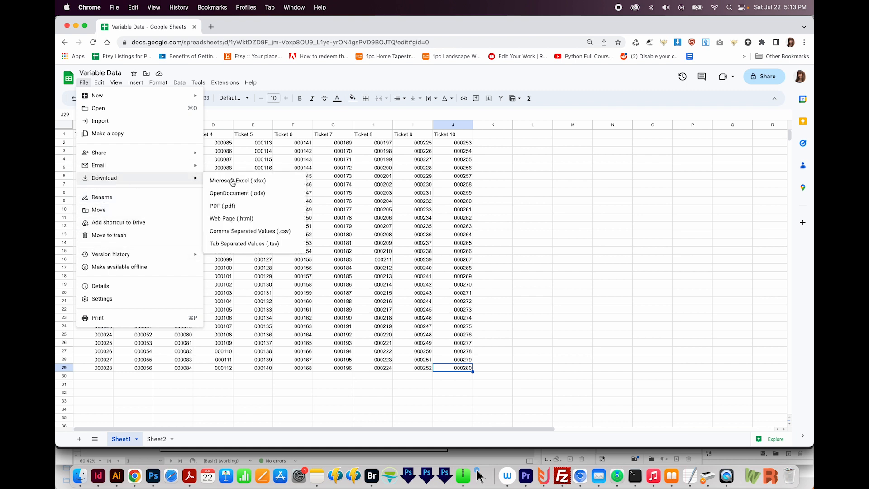
mouse_move(250, 232)
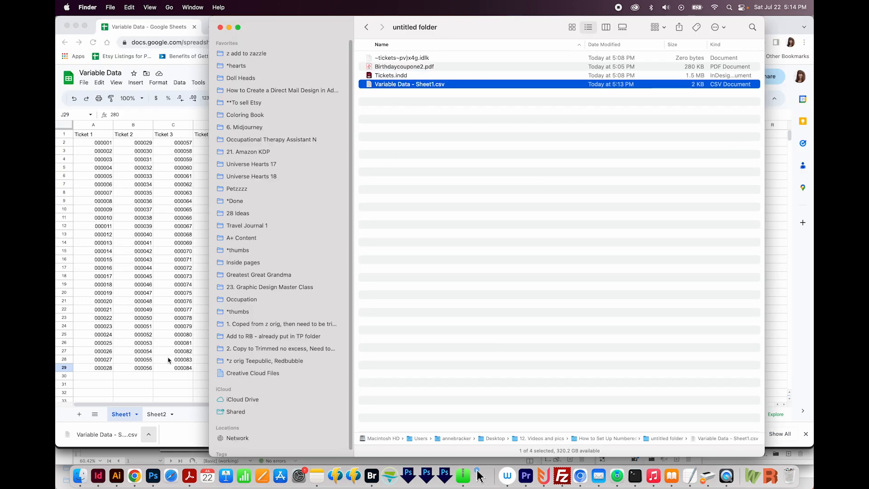
left_click(98, 475)
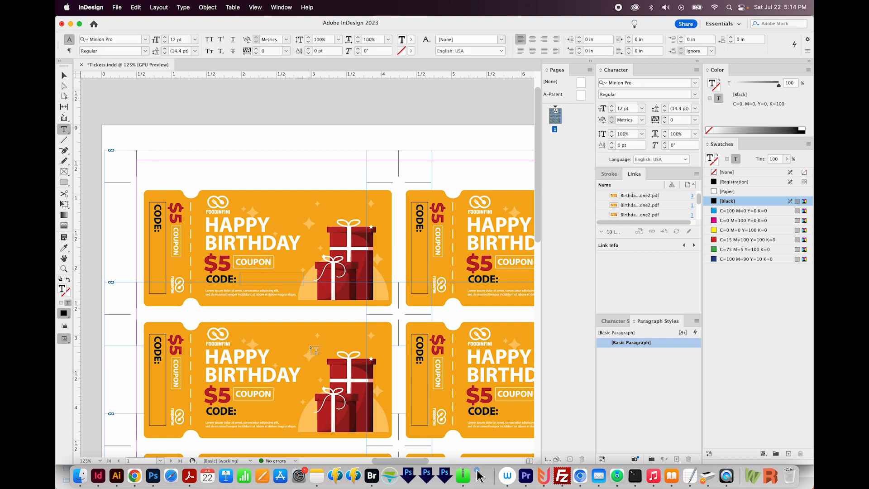
- Open the Data Merge panel and load Variable Data - Sheet1.csv as the source
left_click(281, 7)
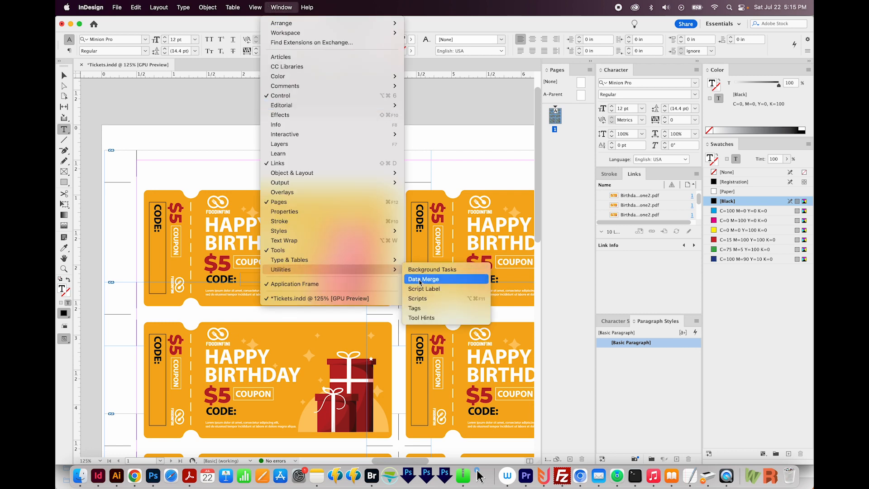
left_click(423, 279)
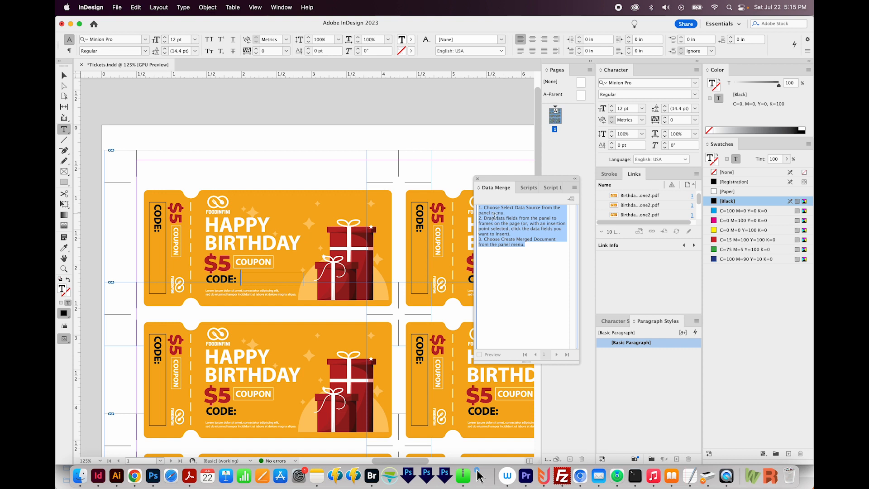
mouse_move(587, 212)
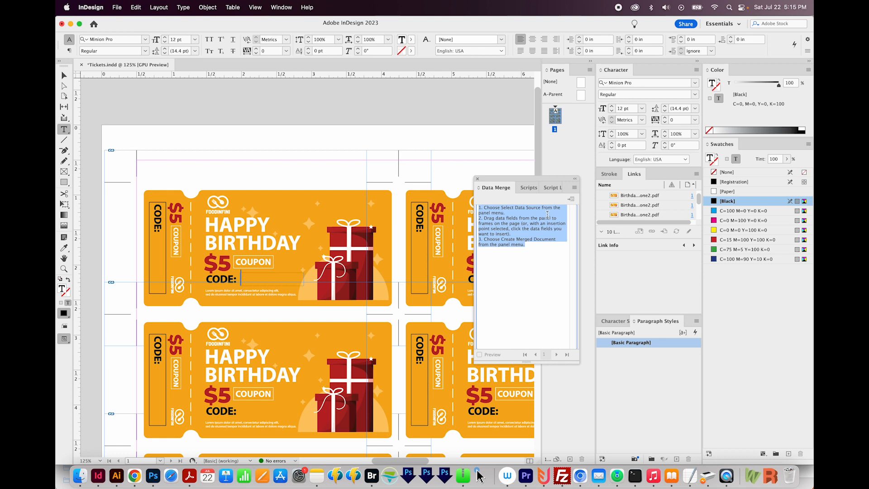
left_click(575, 187)
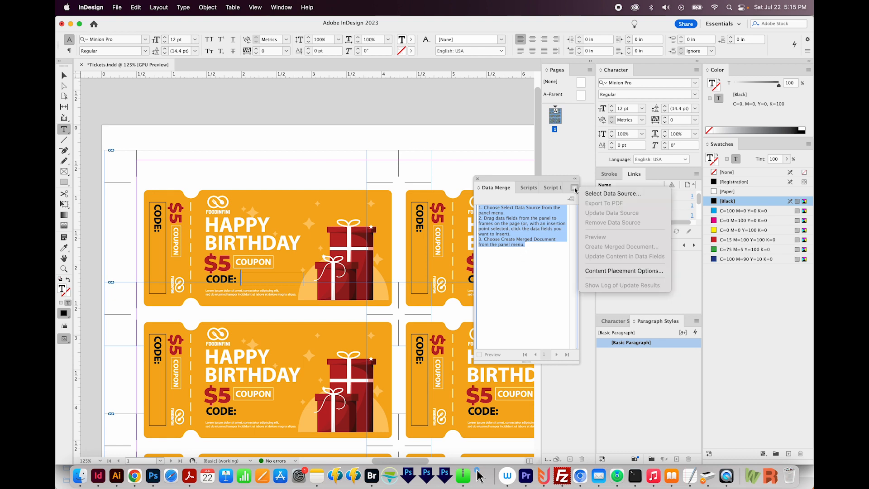
left_click(611, 193)
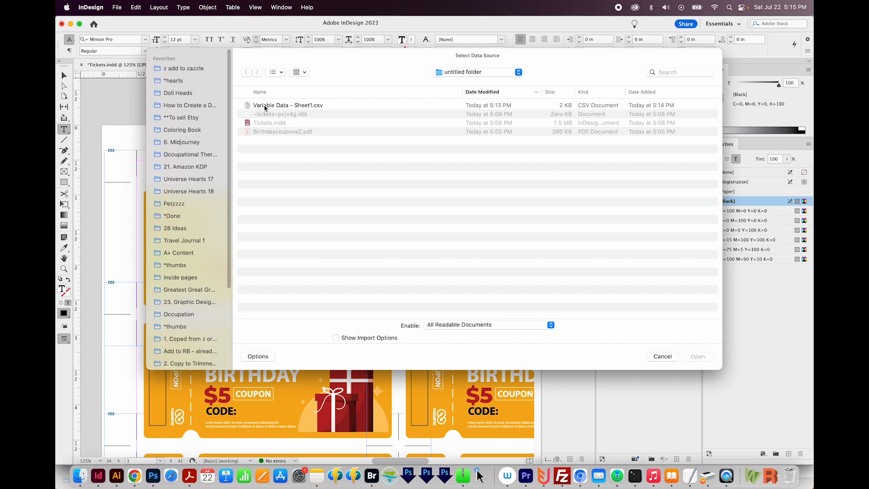
left_click(288, 104)
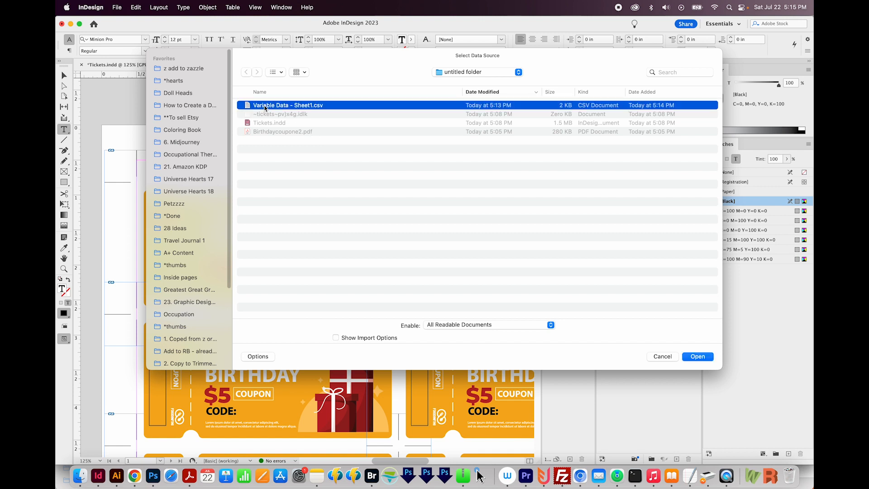
mouse_move(671, 352)
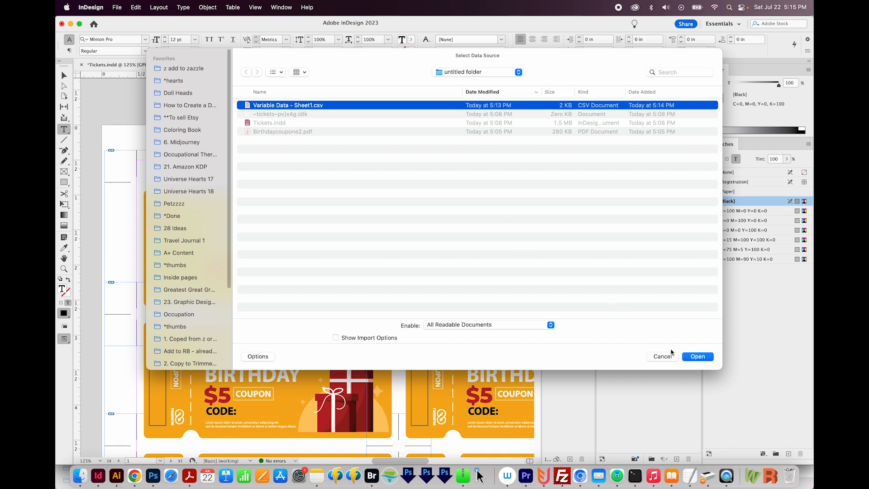
left_click(697, 355)
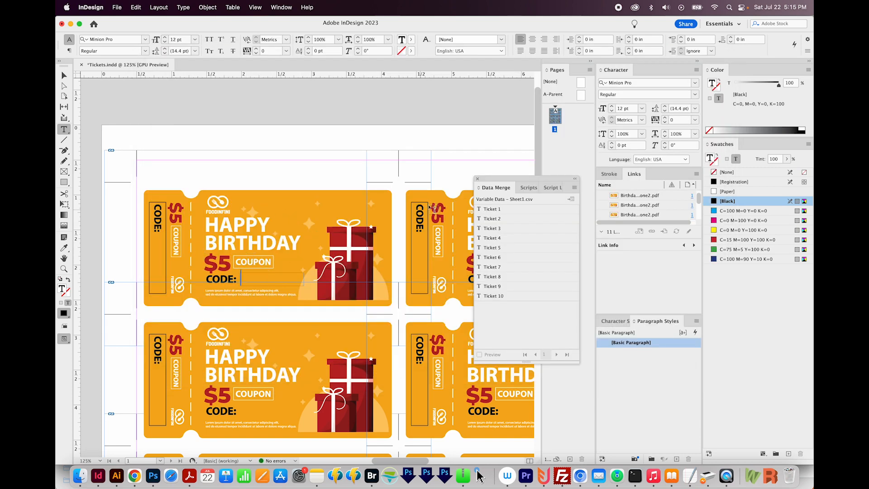
- Insert the Ticket 1 field after CODE: in Montserrat Bold, All Caps, 8 pt
left_click(492, 209)
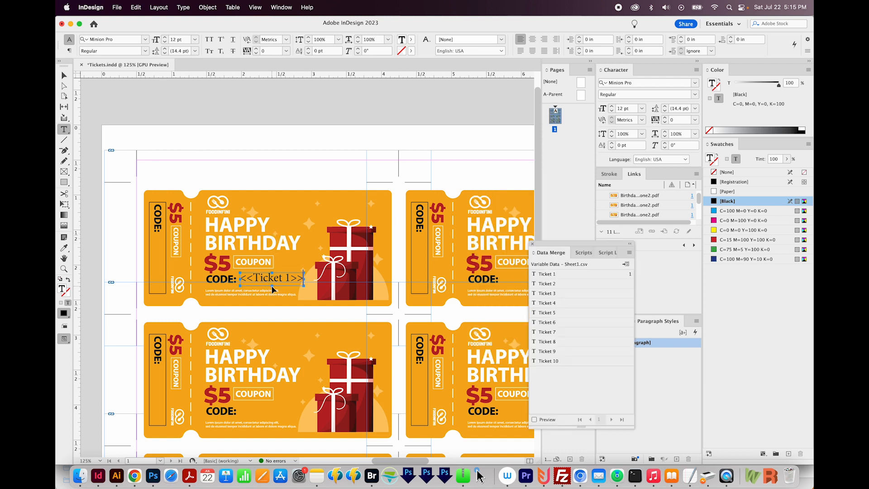
left_click(546, 274)
type("montse")
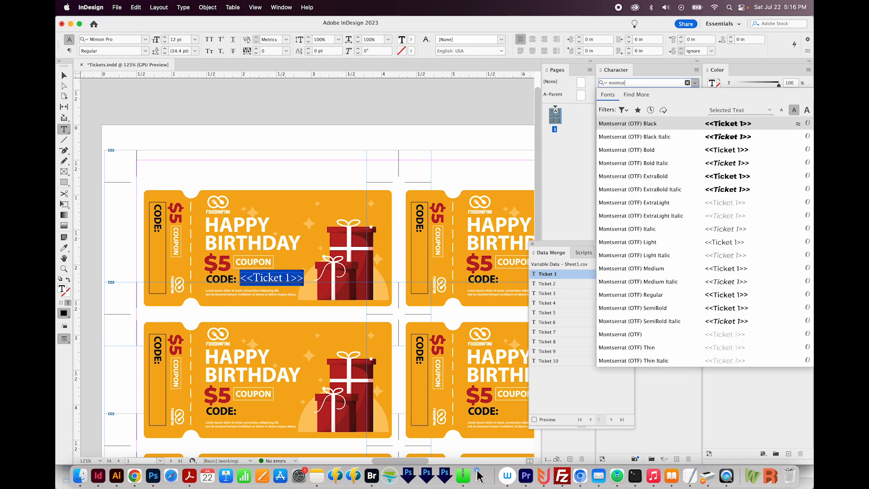
mouse_move(626, 150)
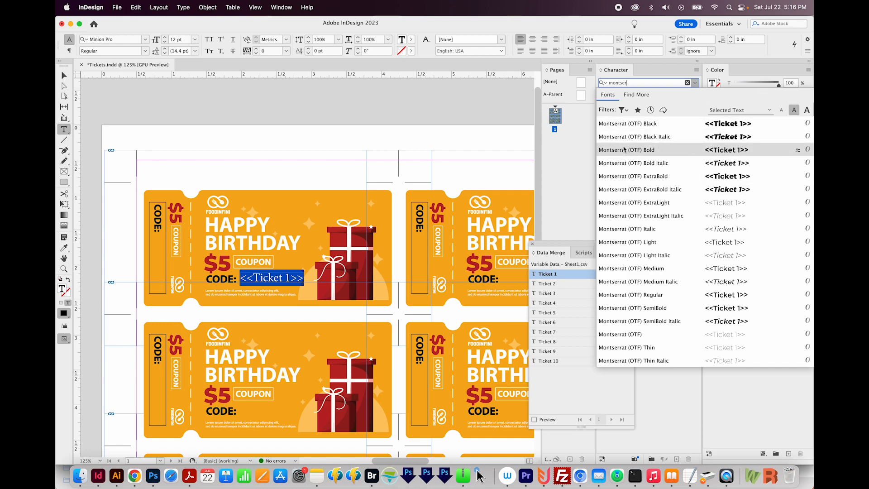
left_click(626, 149)
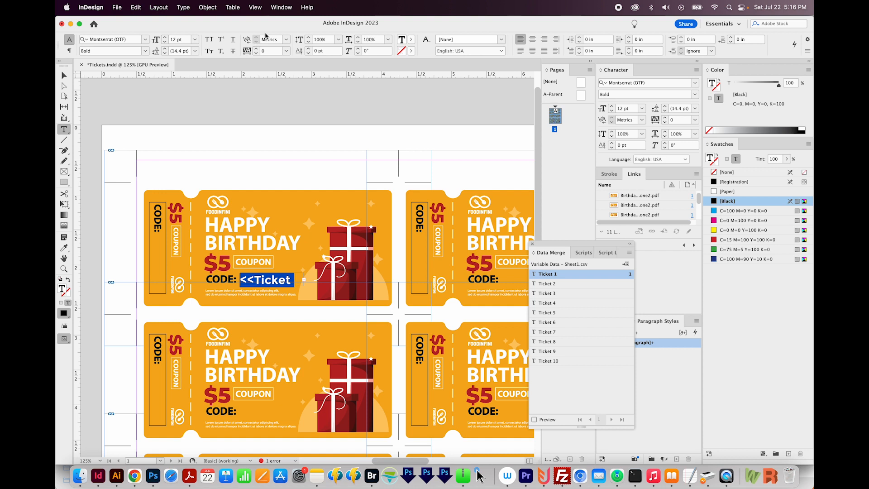
mouse_move(210, 40)
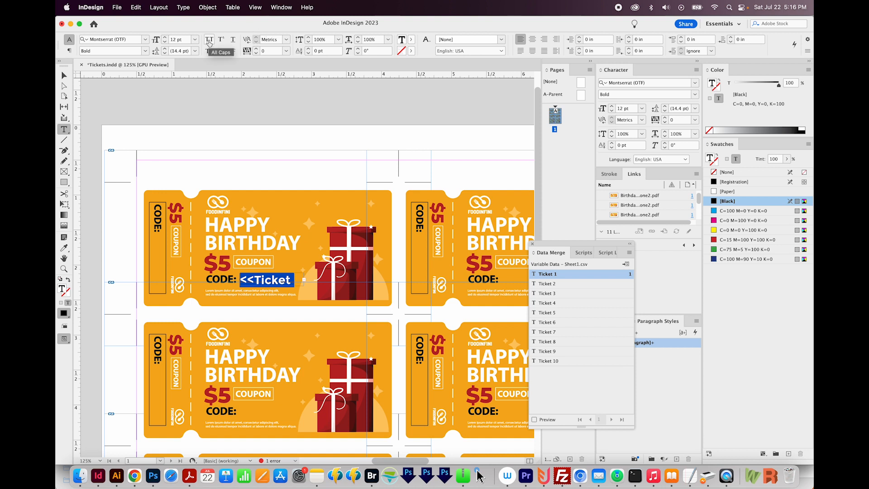
left_click(209, 39)
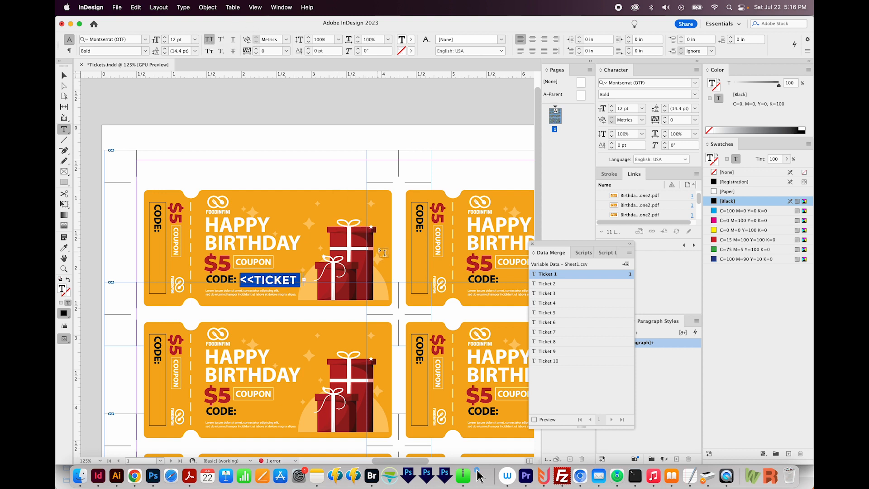
mouse_move(381, 251)
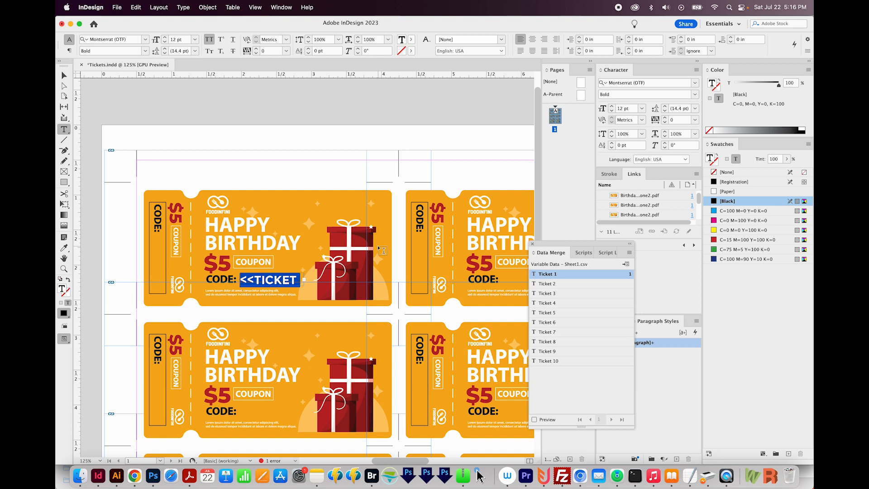
left_click(377, 249)
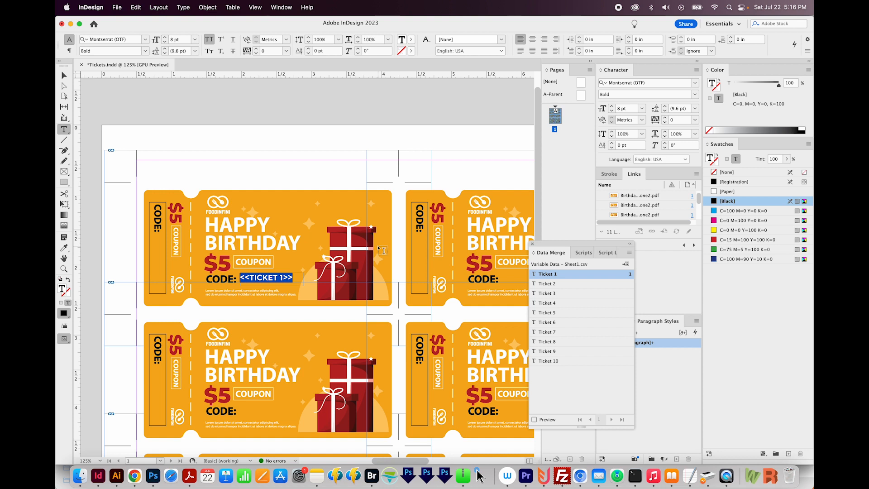
left_click(269, 279)
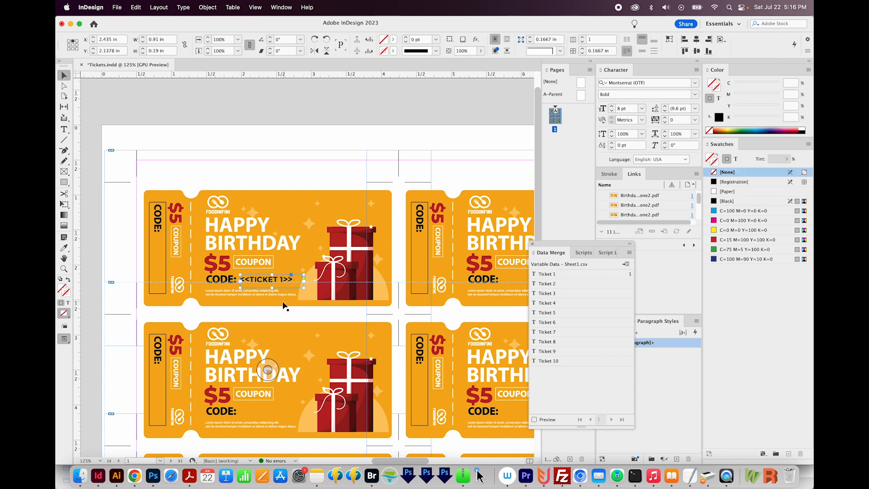
double_click(266, 279)
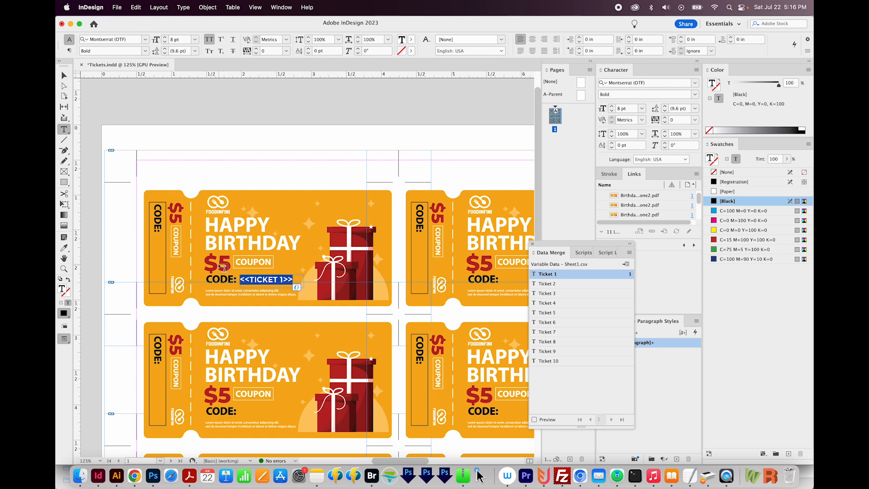
left_click(116, 475)
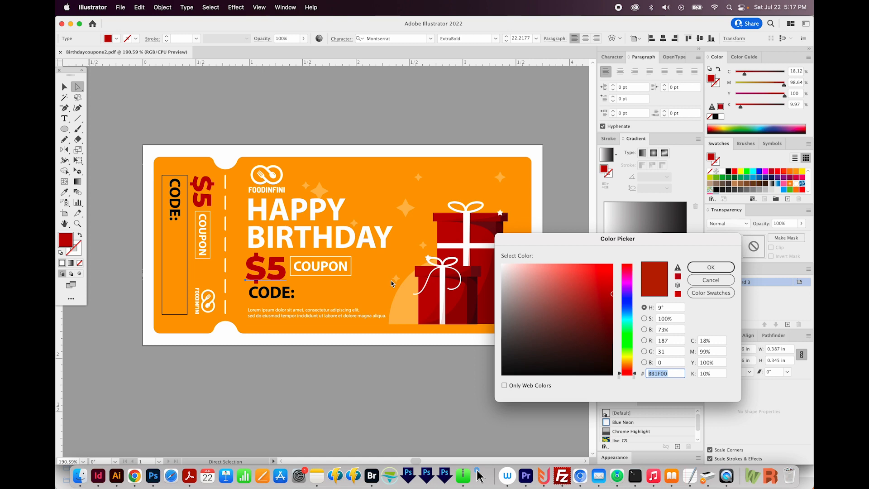
mouse_move(710, 279)
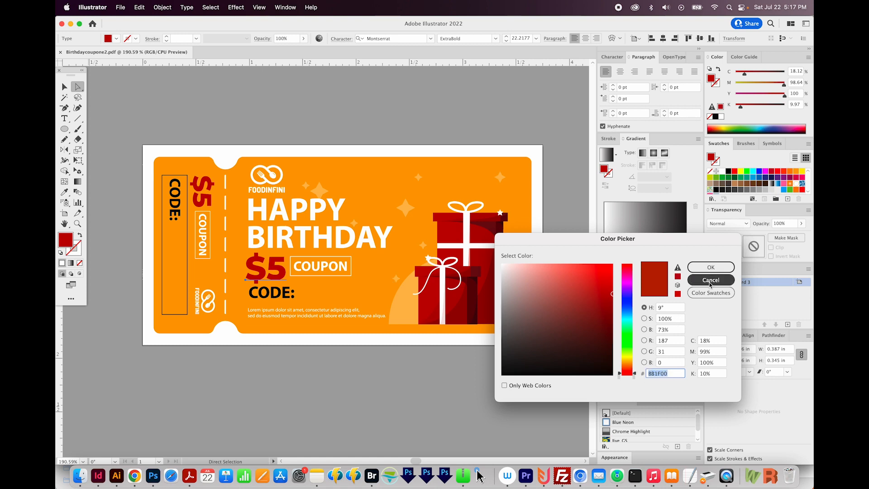
left_click(710, 279)
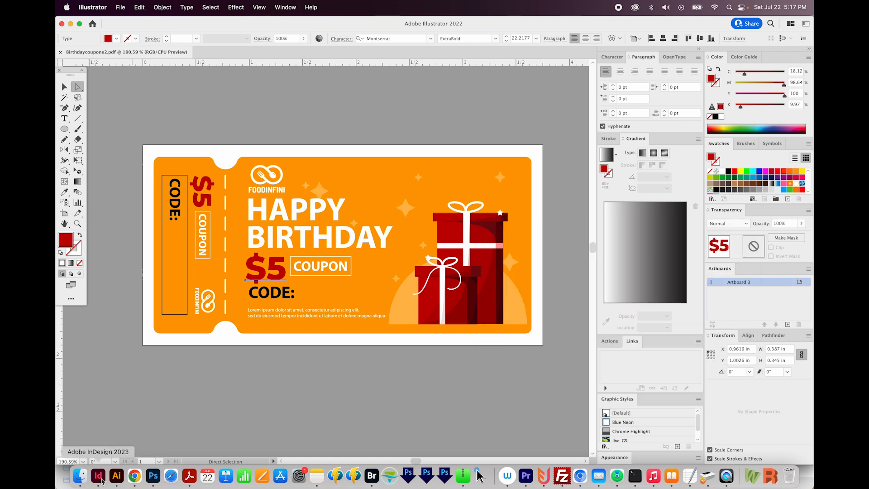
left_click(98, 475)
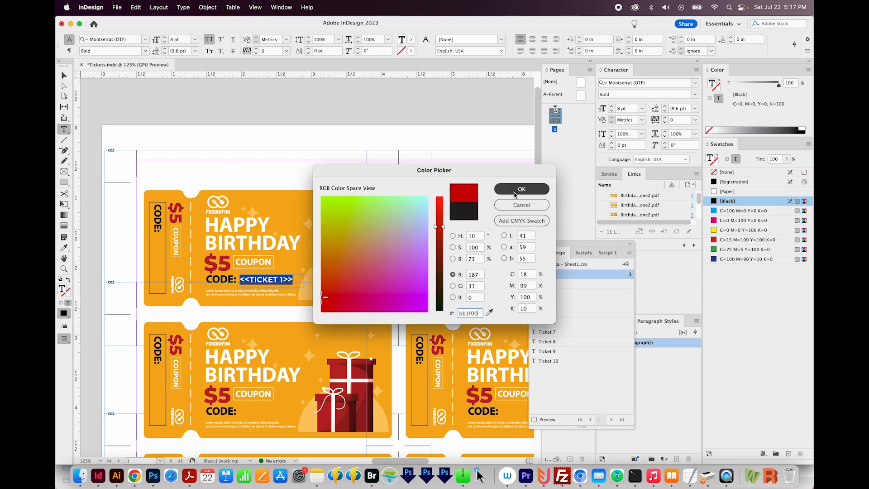
- Confirm dark red BB1F00 as the Ticket 1 field's text colour
left_click(520, 189)
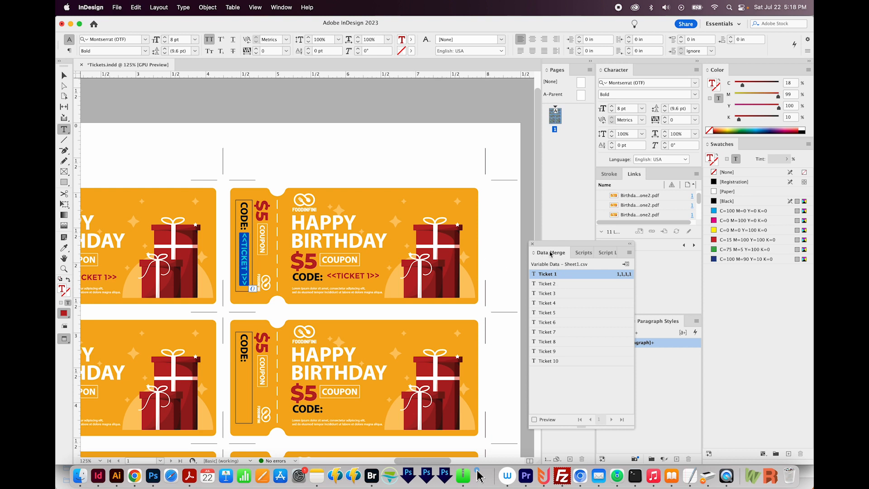
mouse_move(550, 287)
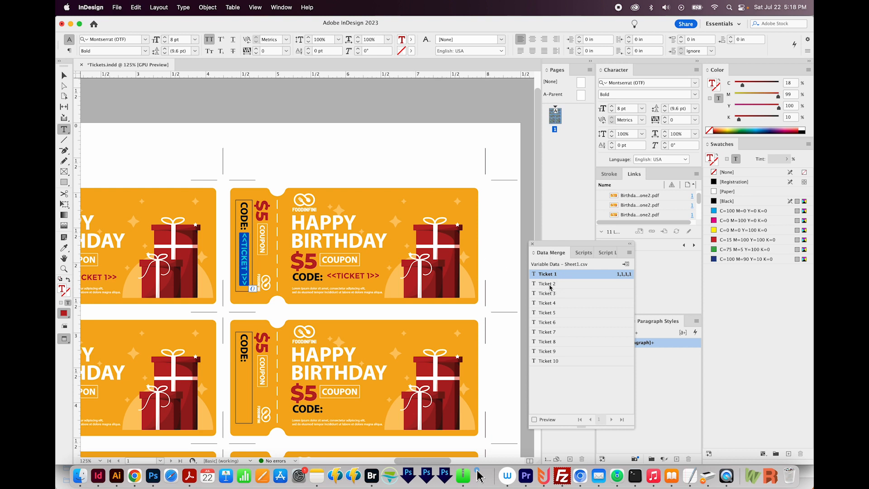
- Insert the Ticket 1 merge field into the stub's code frame
left_click(547, 284)
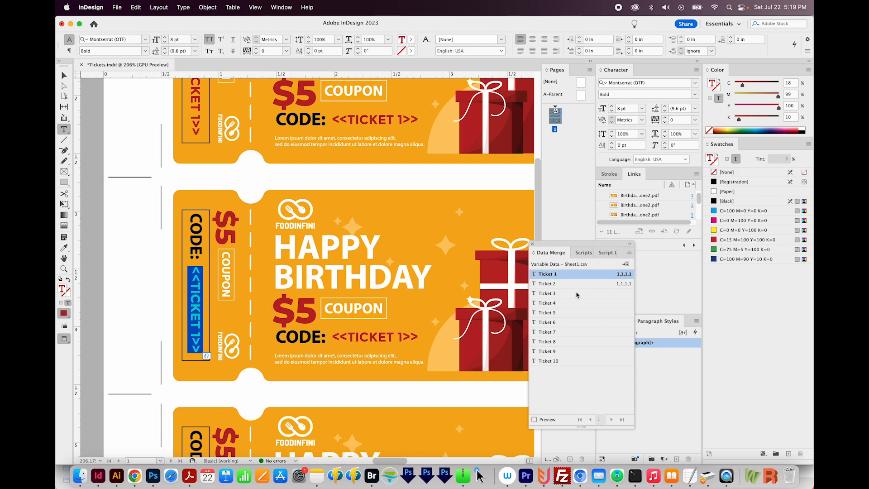
- Insert Ticket 3 through Ticket 10 fields into each remaining coupon's stub and main code
left_click(547, 292)
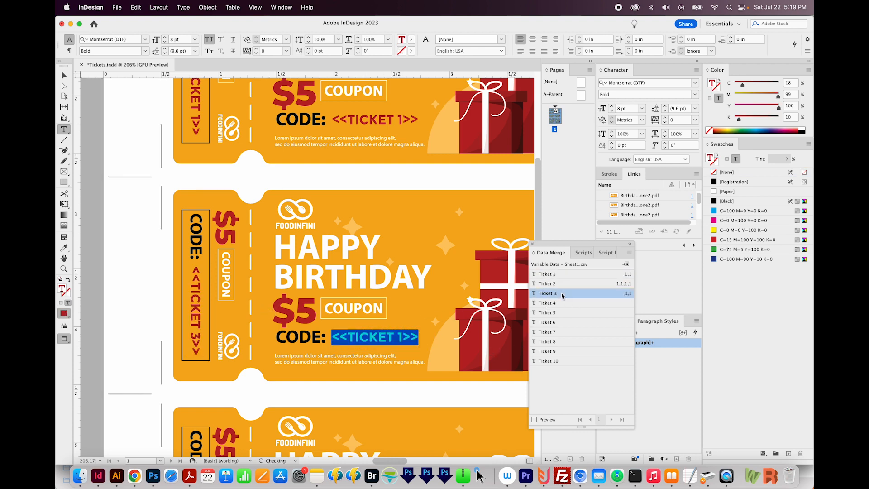
left_click(547, 303)
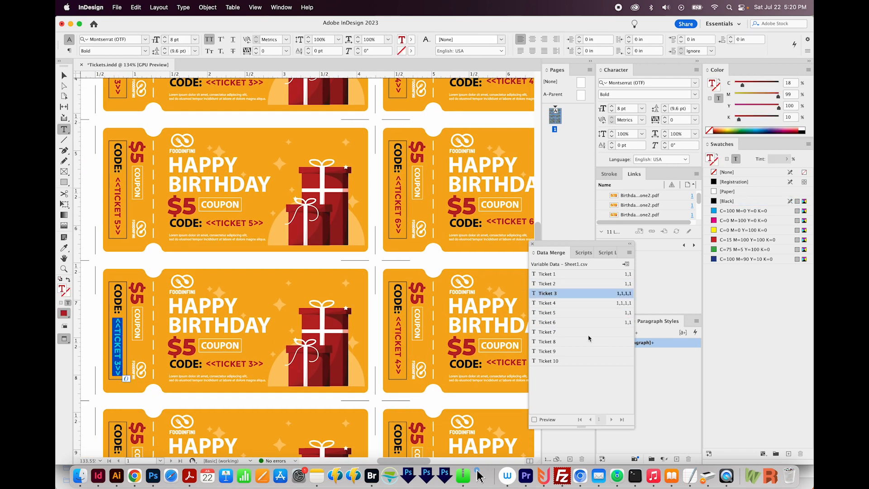
left_click(546, 340)
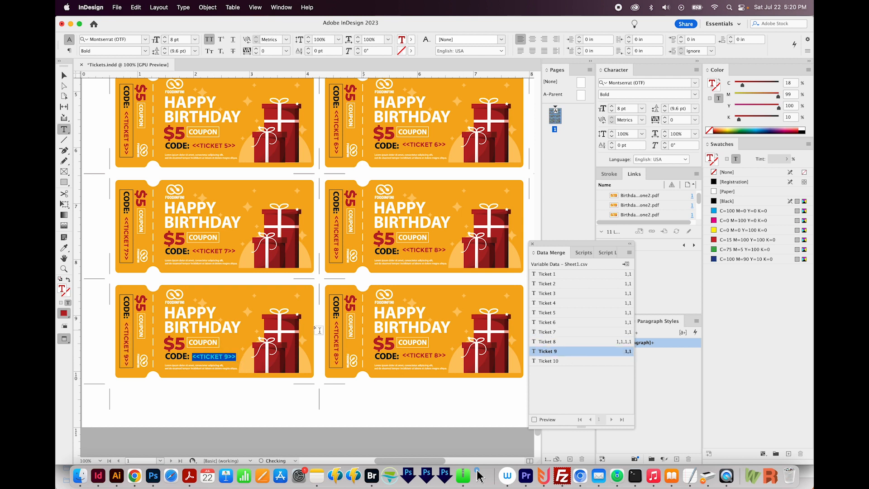
left_click(546, 340)
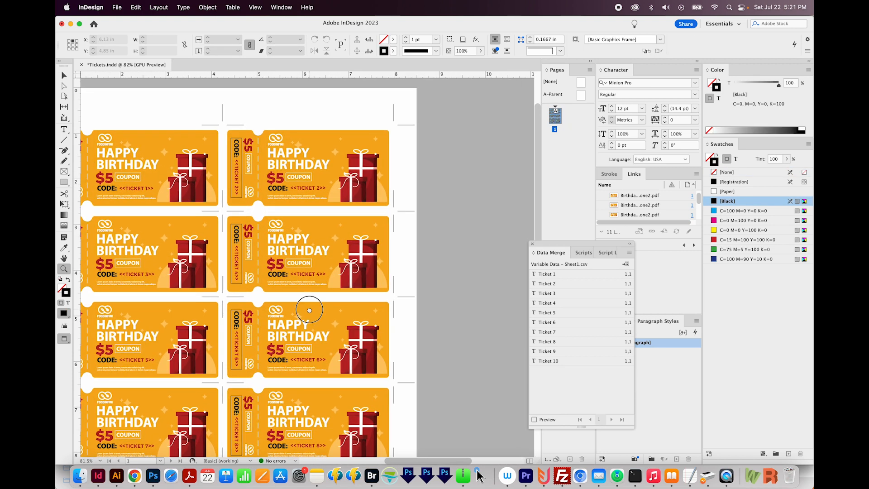
- Create a merged document from All Records of the ticket data
scroll("down", 3)
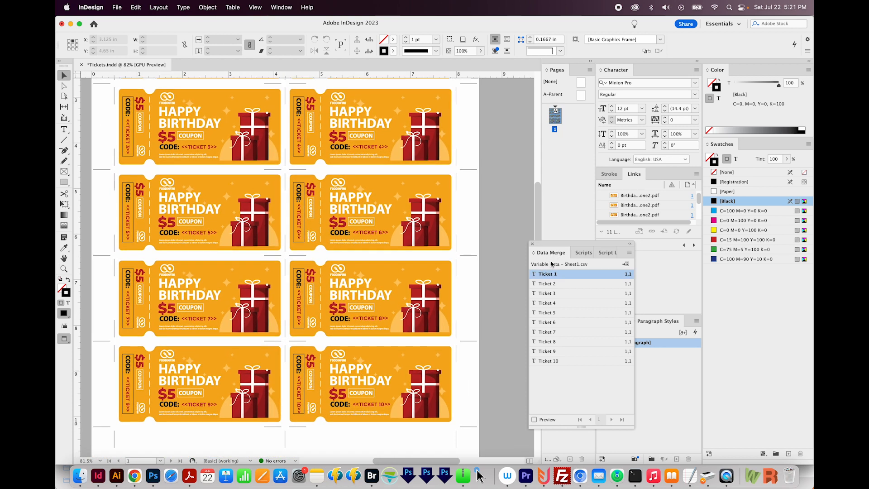
mouse_move(626, 264)
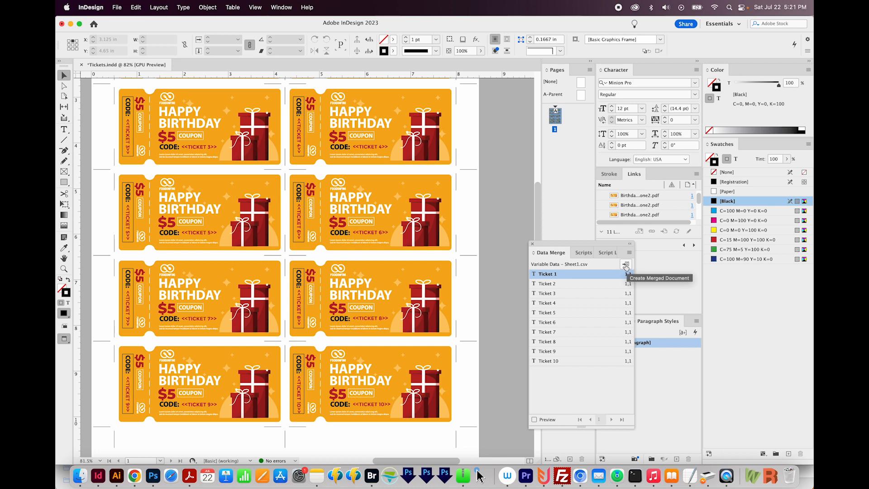
left_click(626, 264)
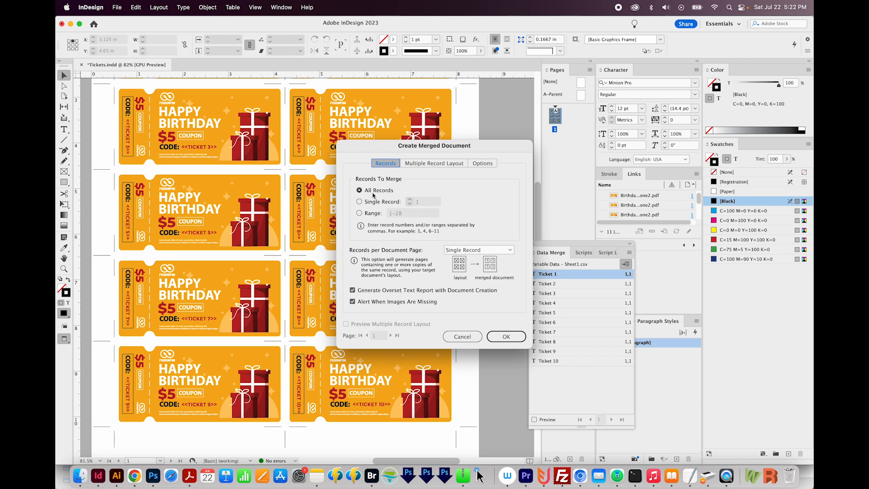
mouse_move(417, 253)
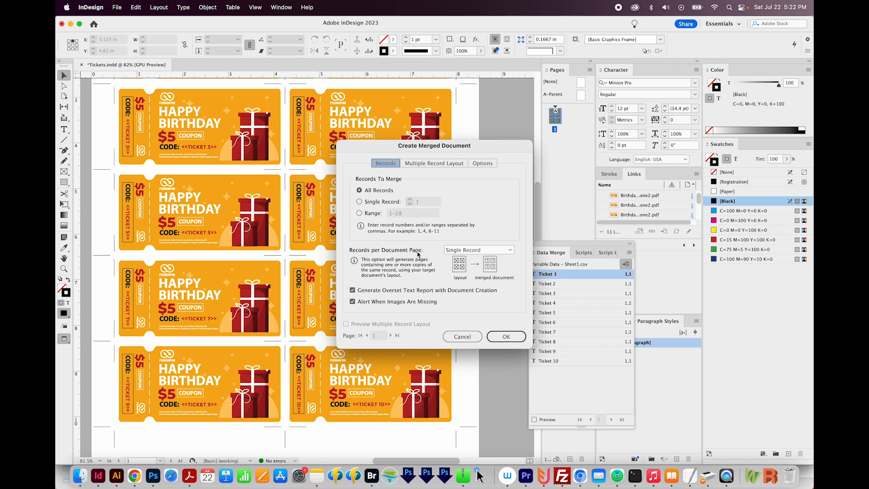
mouse_move(234, 109)
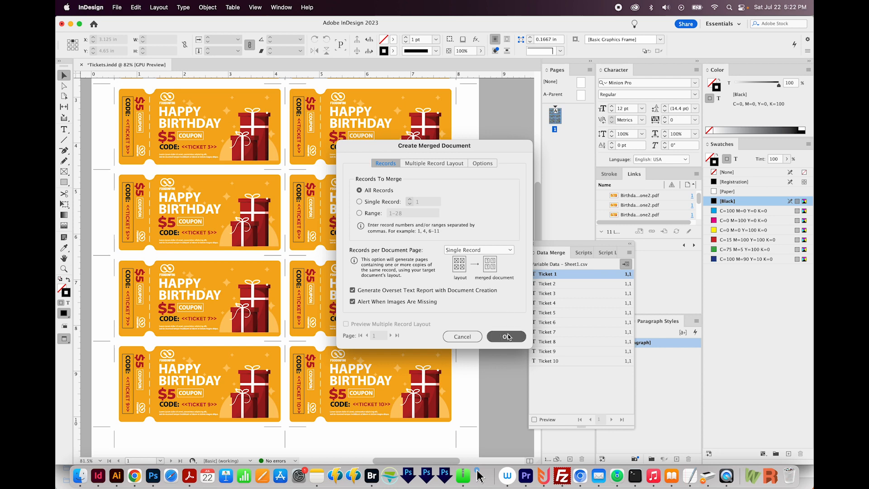
left_click(505, 336)
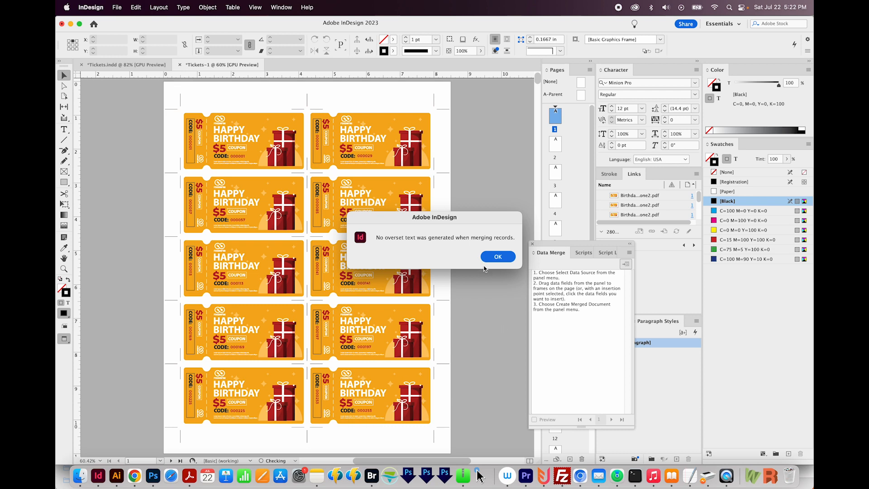
- Dismiss the overset text alert and browse the merged Tickets-1 pages
left_click(497, 257)
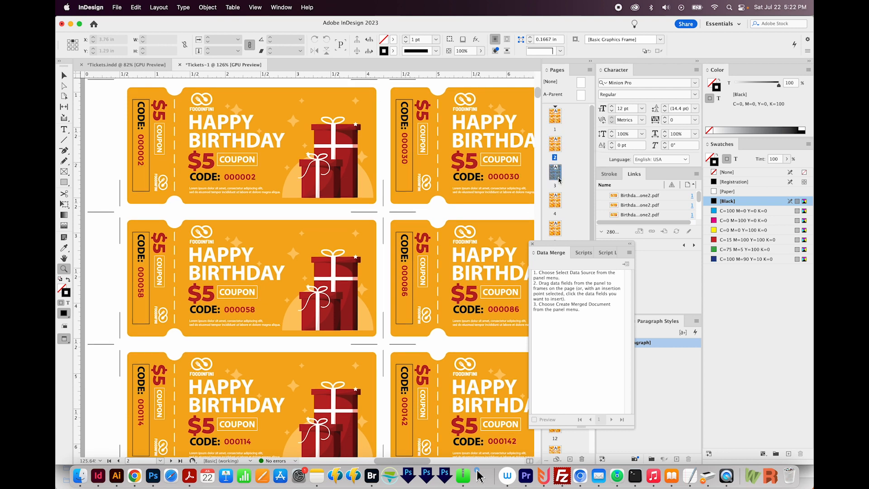
left_click(611, 419)
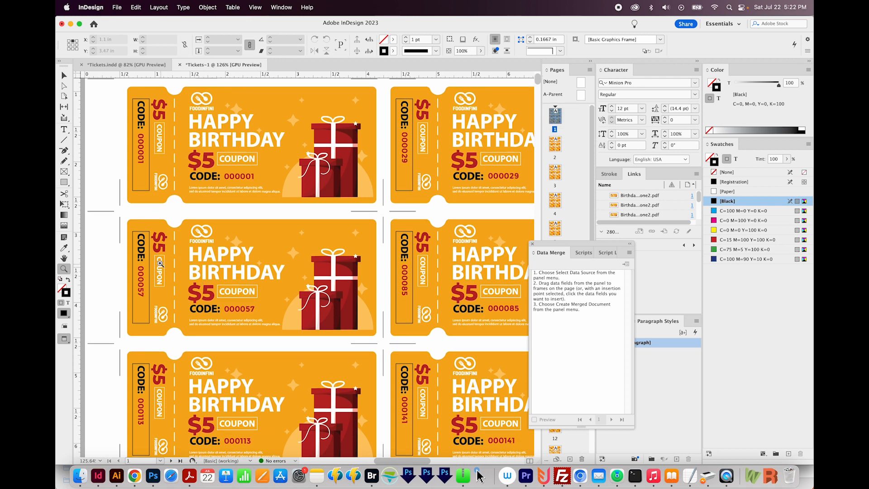
left_click(136, 295)
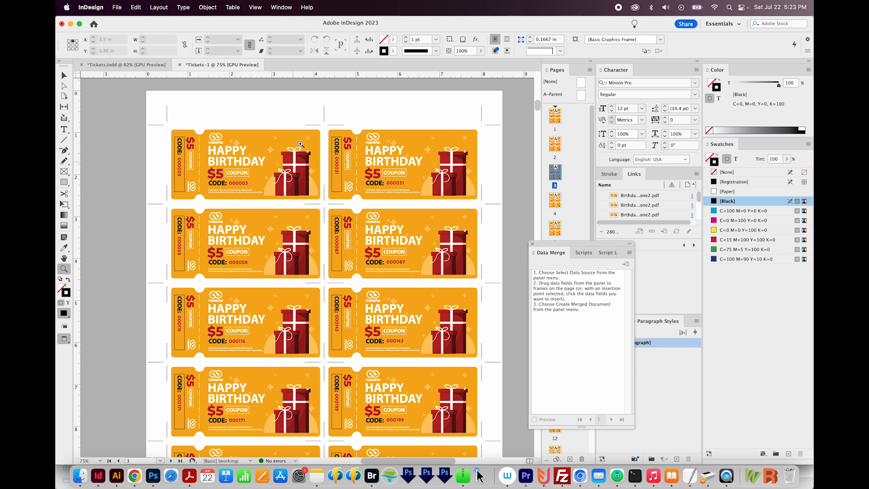
mouse_move(221, 199)
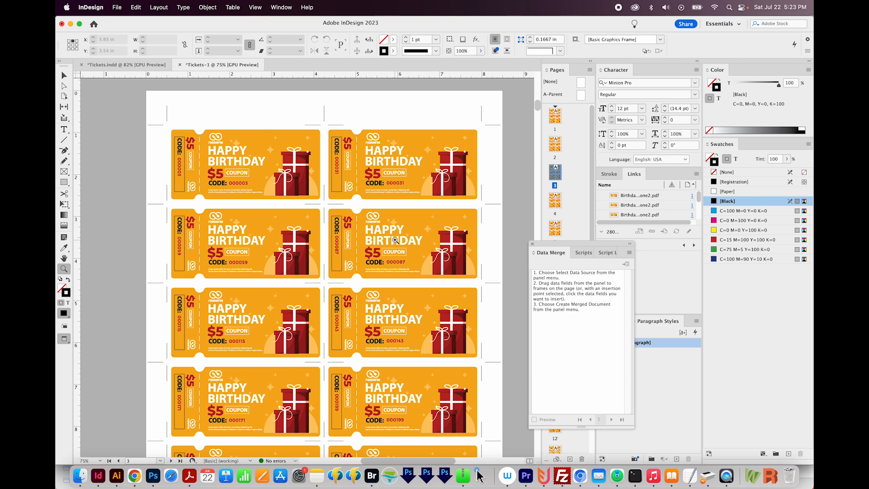
scroll("down", 3)
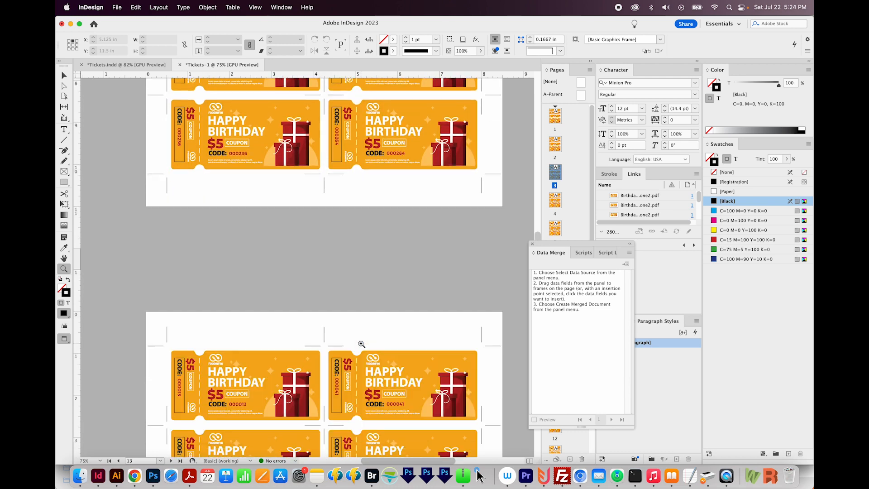
scroll("down", 3)
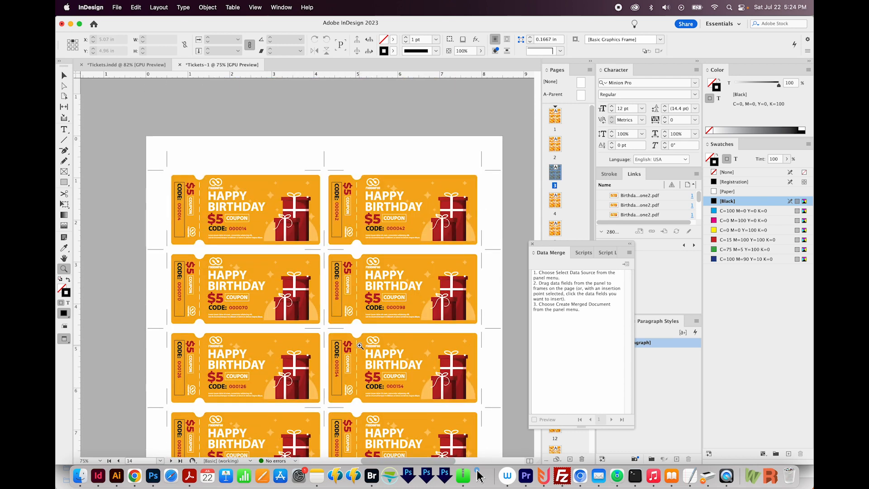
scroll("down", 3)
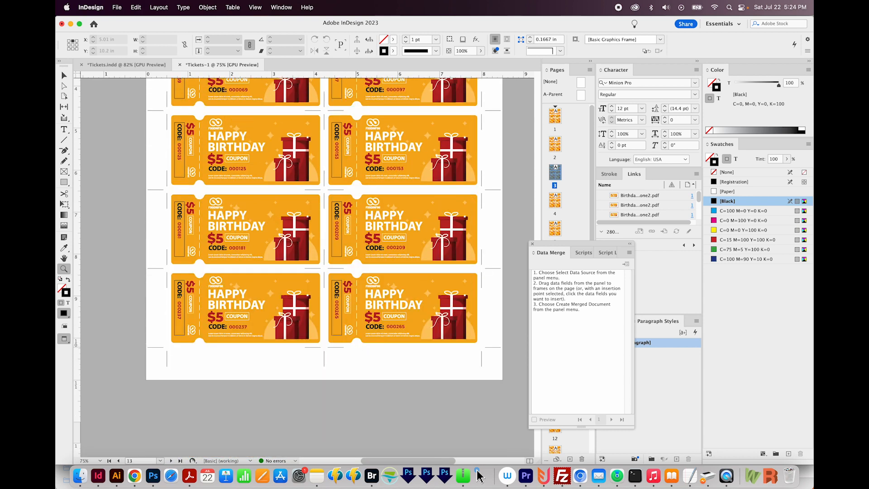
- Export 'Tickets-10 up' as an Adobe PDF (Print) with the Press Quality preset
left_click(116, 7)
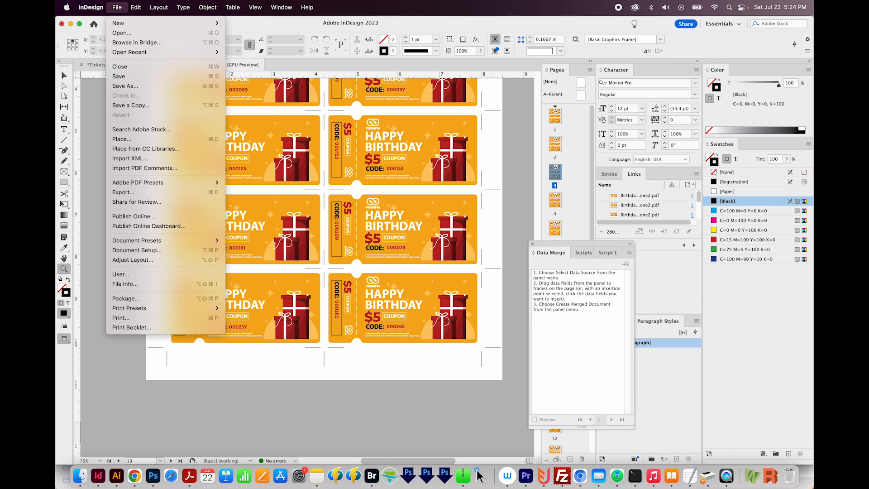
left_click(123, 192)
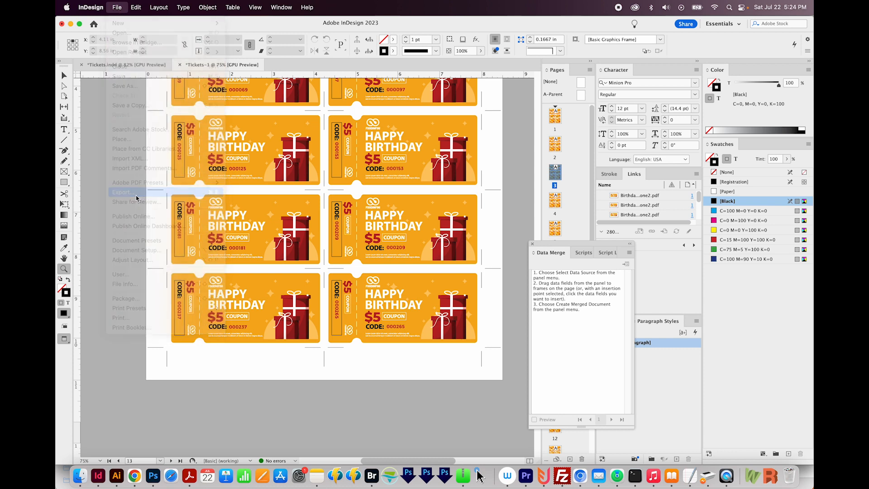
left_click(123, 192)
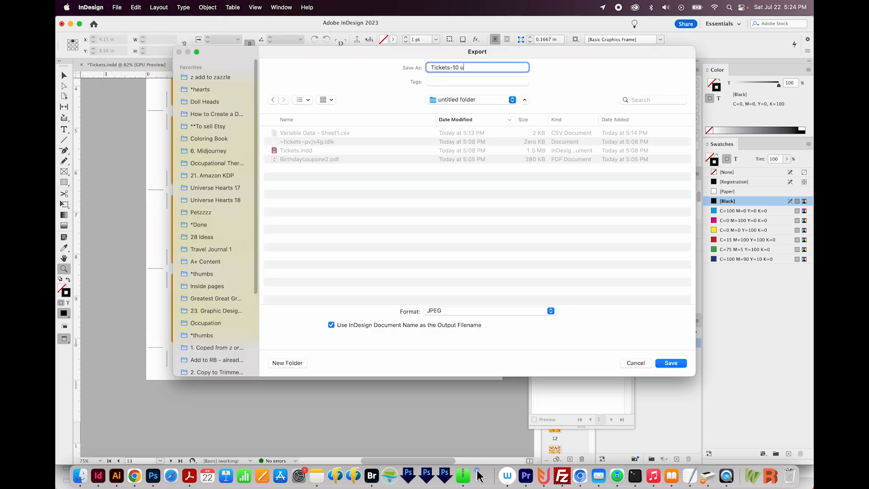
type("p")
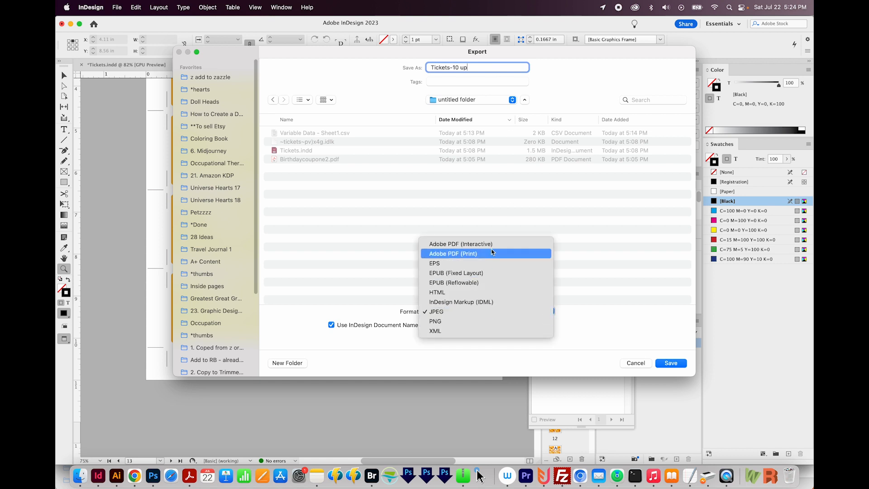
left_click(453, 253)
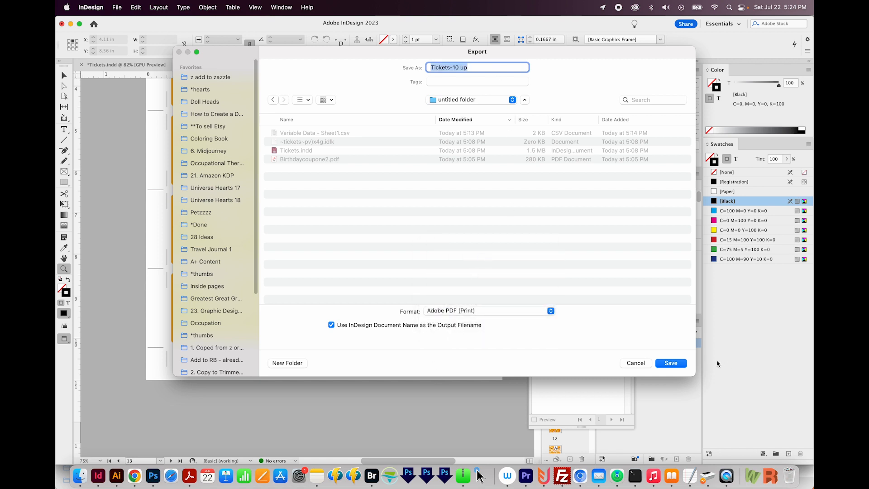
left_click(669, 362)
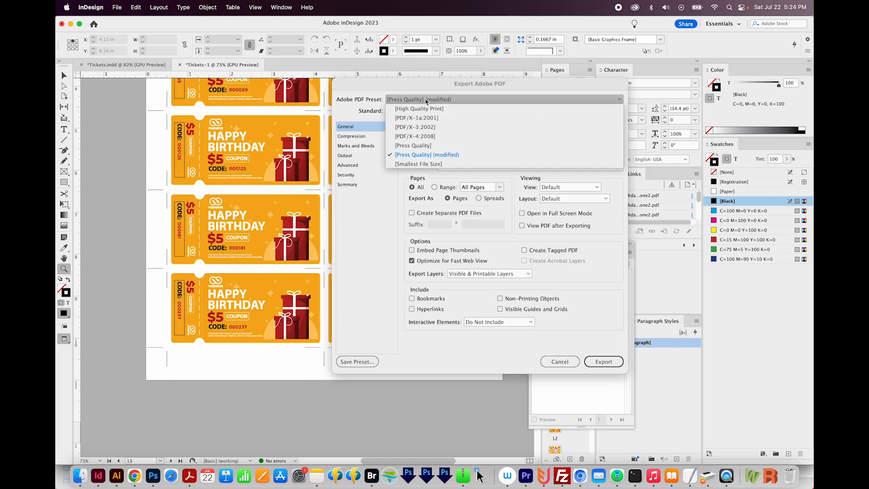
left_click(413, 146)
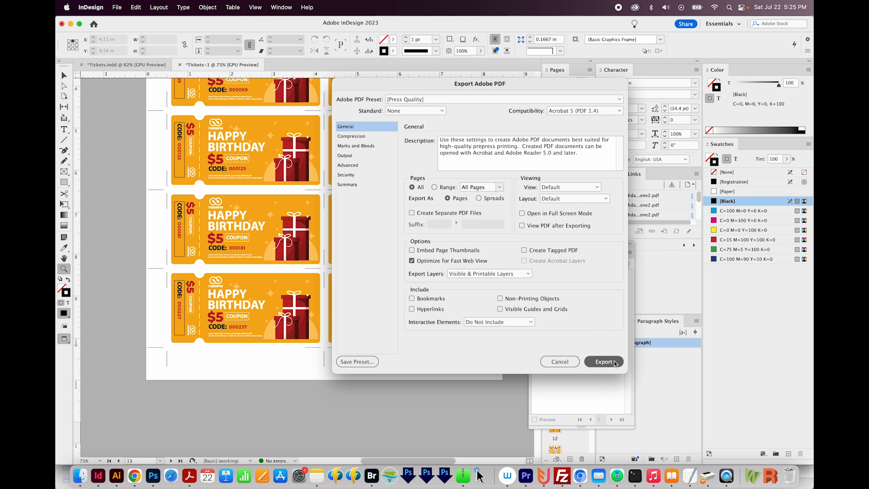
left_click(602, 361)
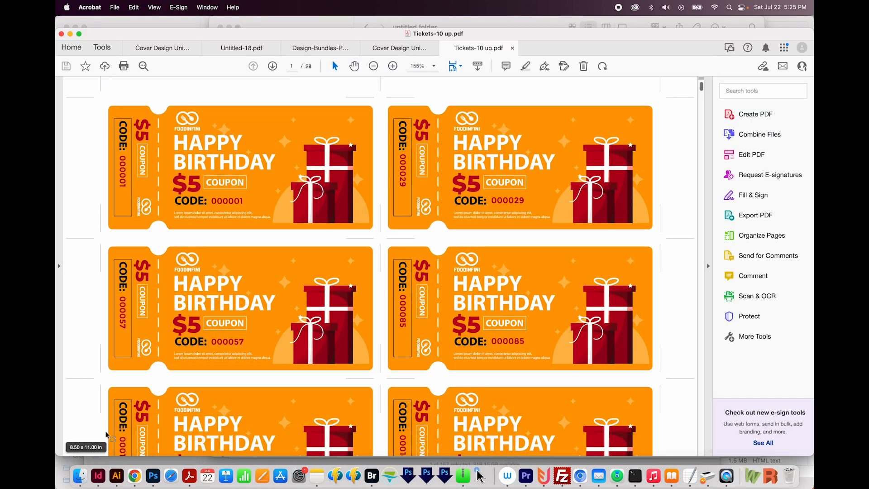
mouse_move(690, 106)
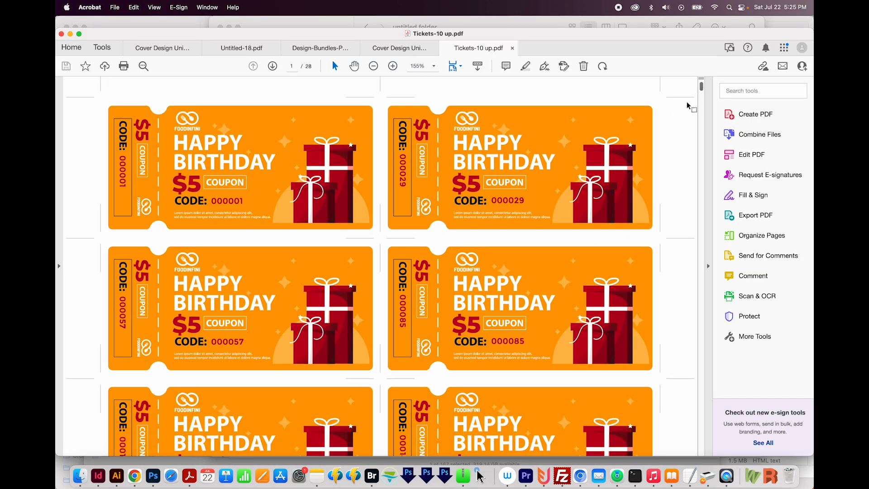
scroll("up", 3)
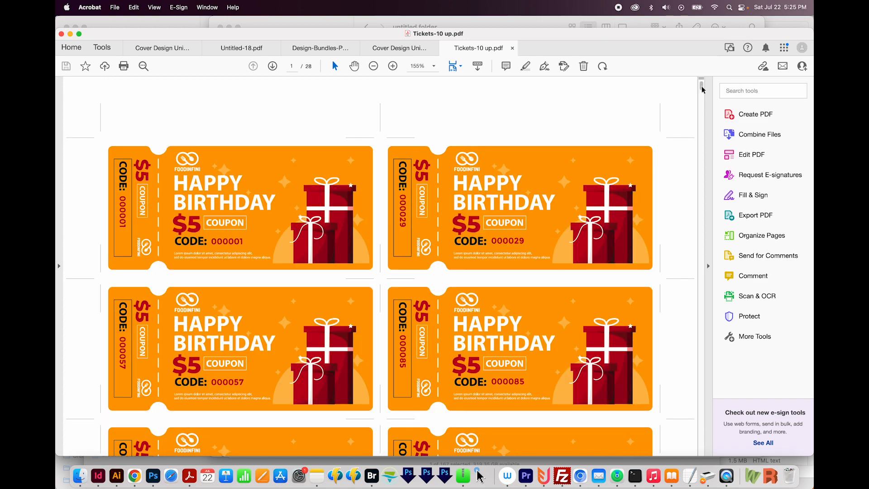